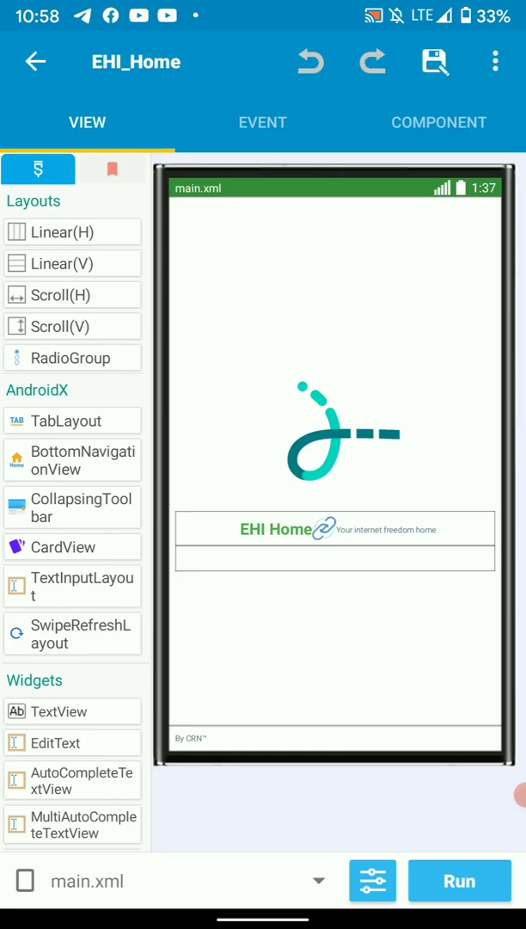
- Show EHI_Home's components and expand the dynLink Dynamic Link component
left_click(262, 122)
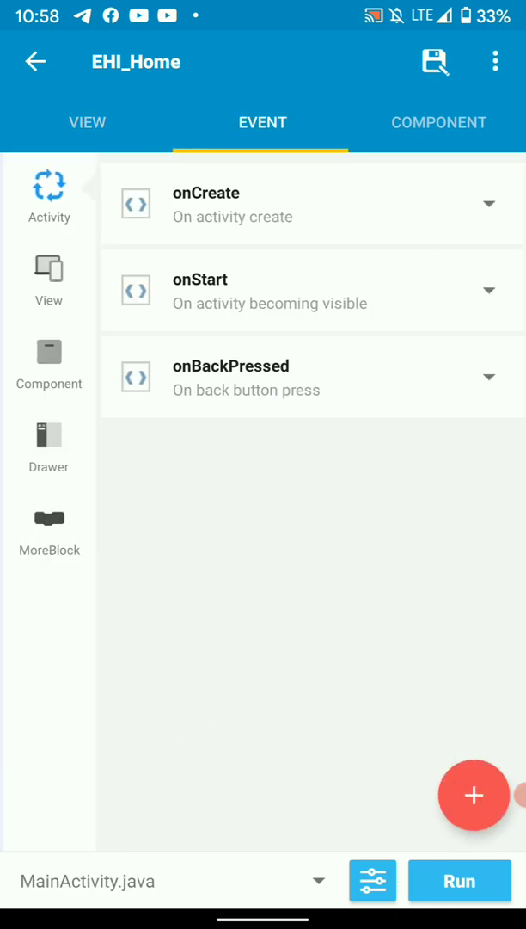
left_click(439, 122)
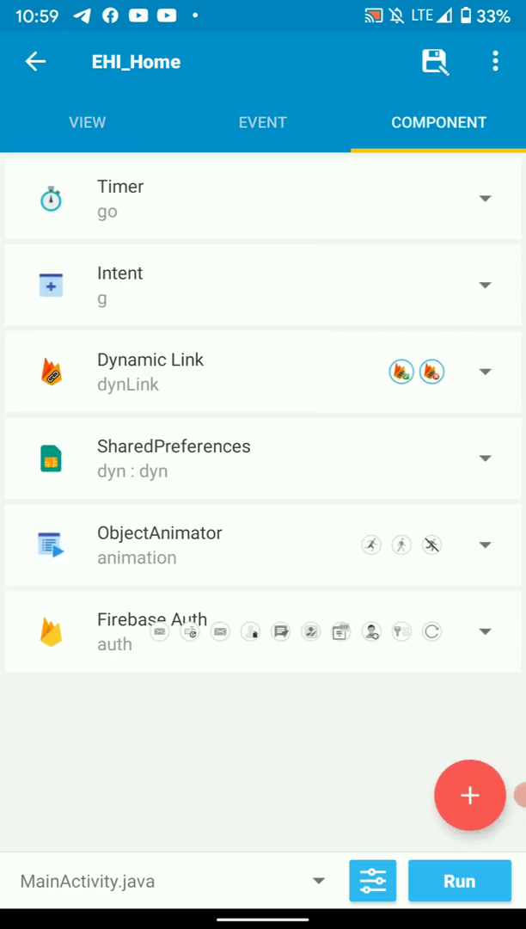
left_click(484, 370)
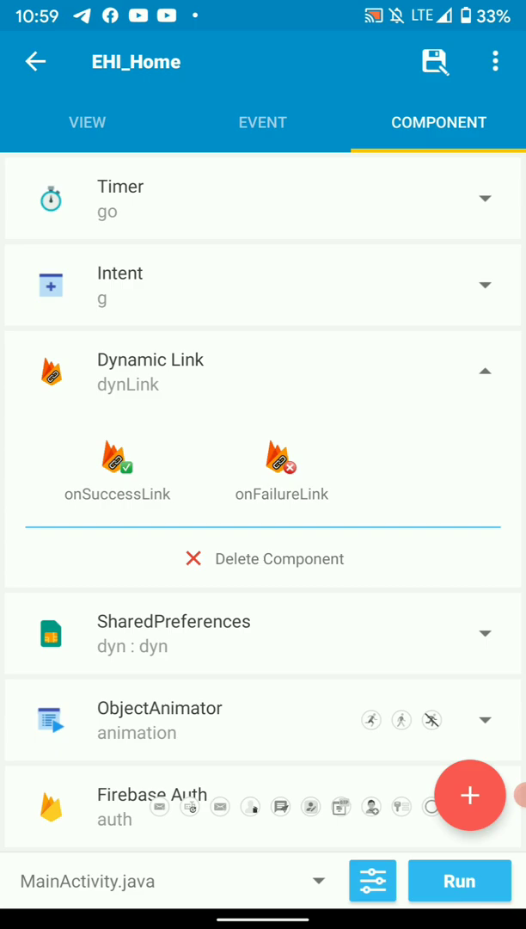
- Browse the Add Component list without adding, then list dynLink's onSuccess and onFailure events
left_click(469, 795)
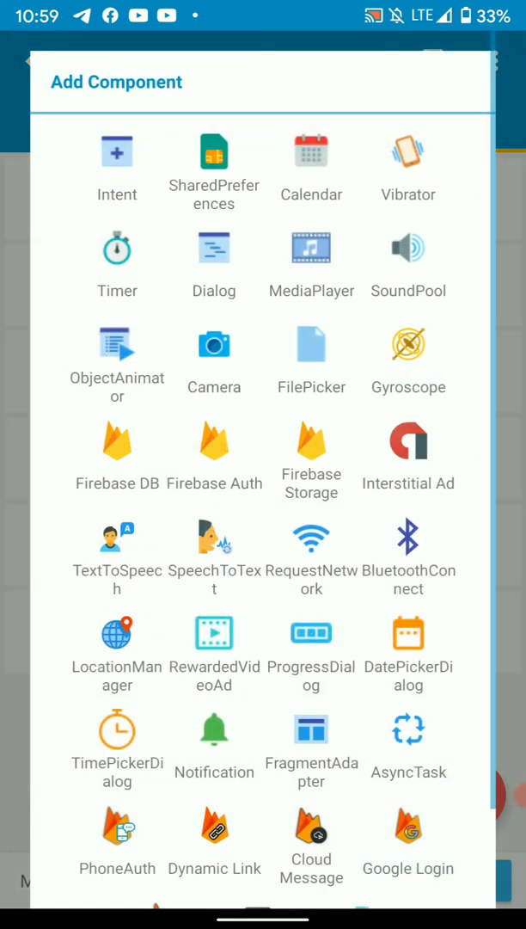
left_click(215, 825)
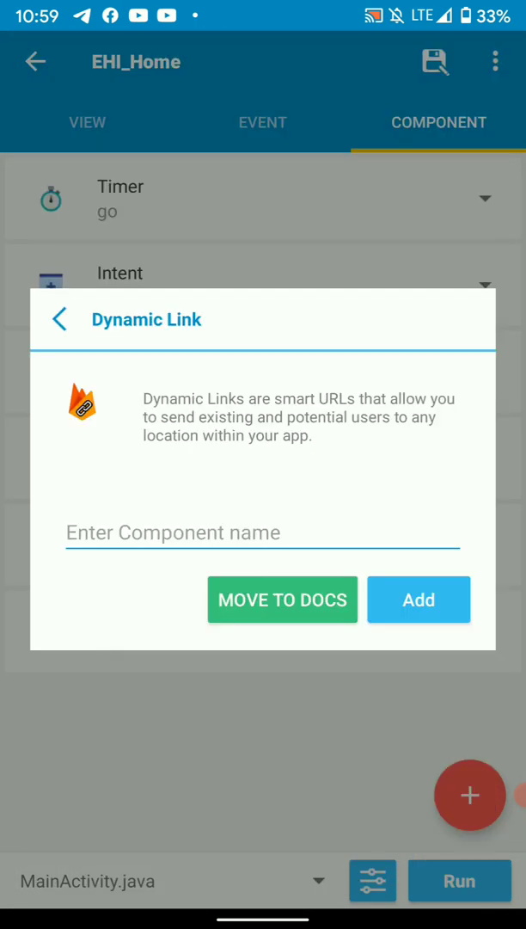
left_click(418, 599)
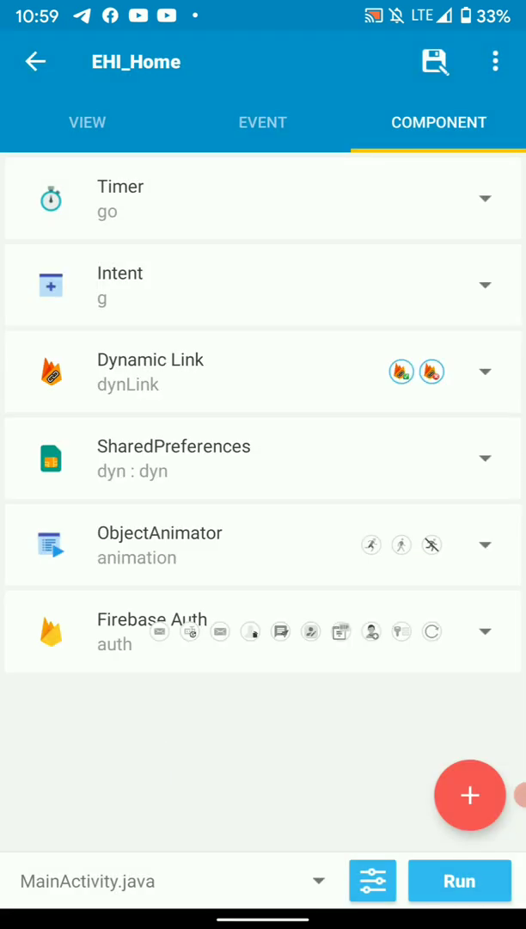
left_click(484, 372)
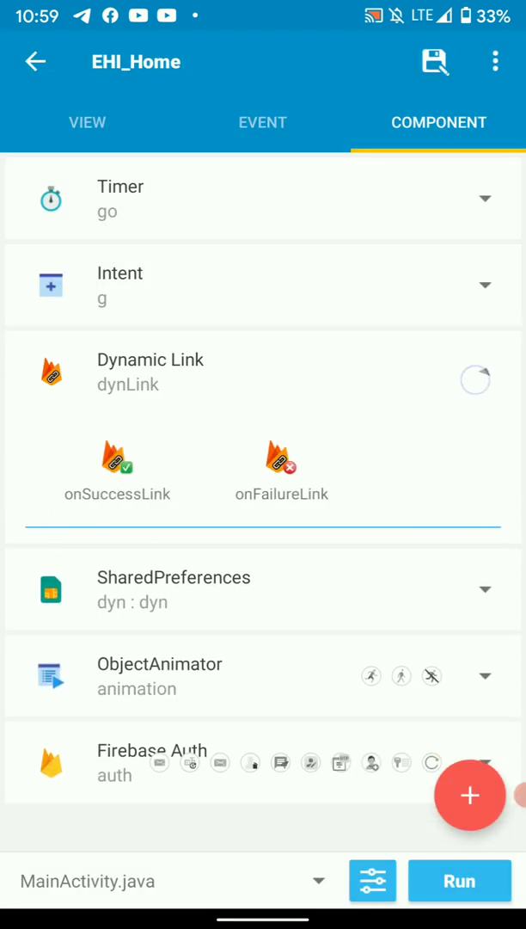
left_click(262, 122)
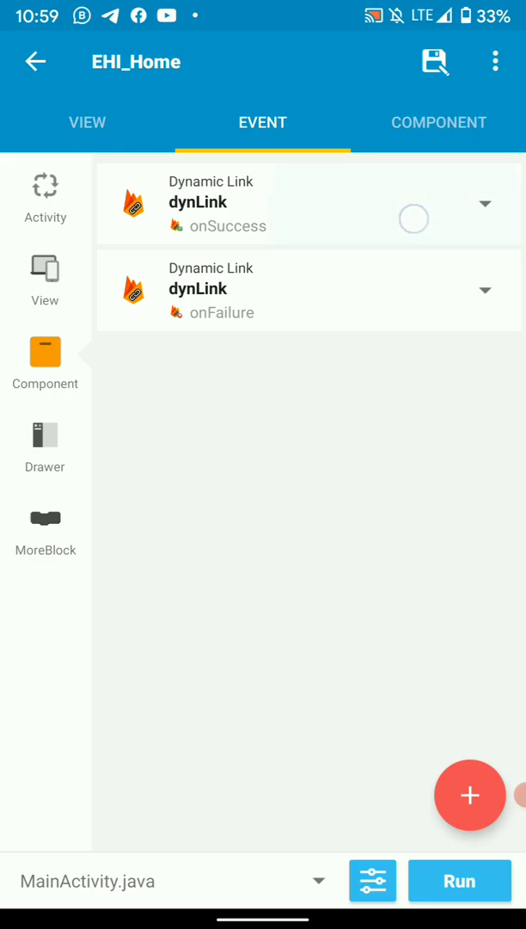
- Open dynLink onSuccess and review its variables and the Play Store link value
left_click(211, 204)
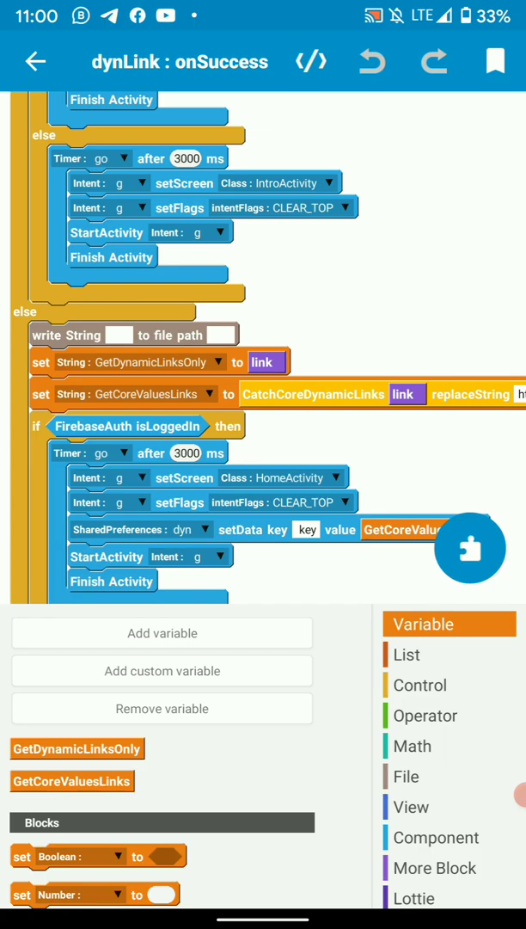
left_click(162, 632)
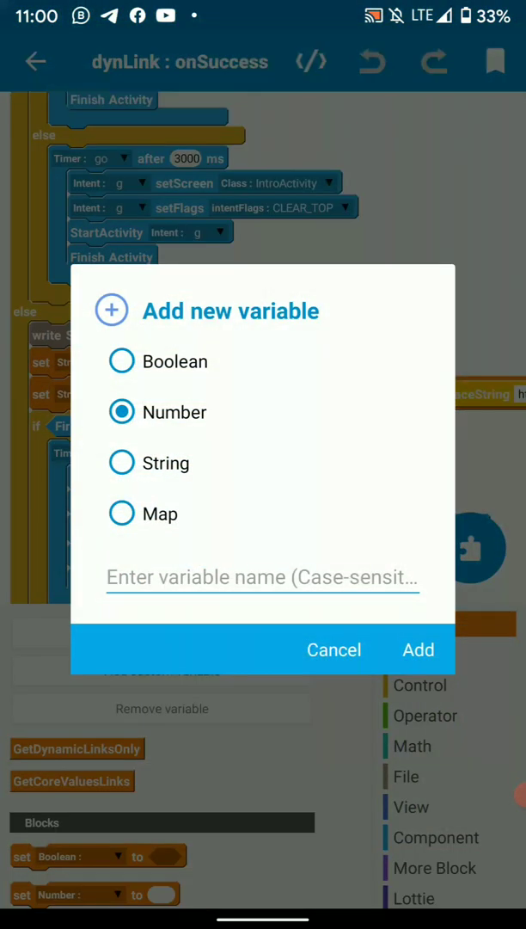
left_click(334, 649)
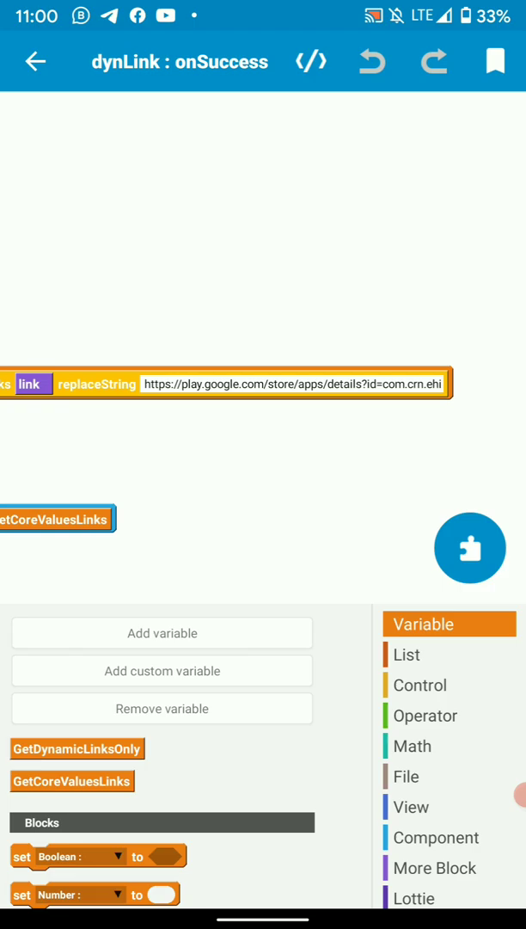
left_click(294, 383)
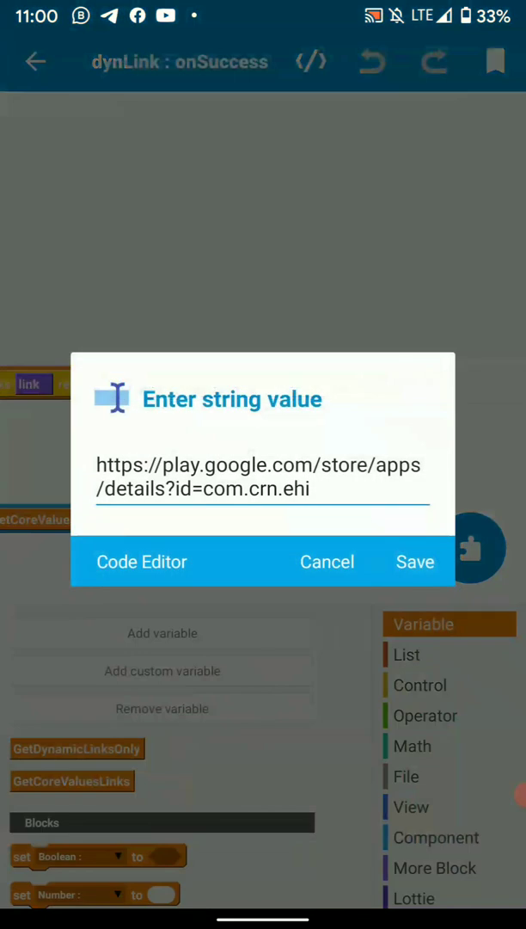
left_click(327, 562)
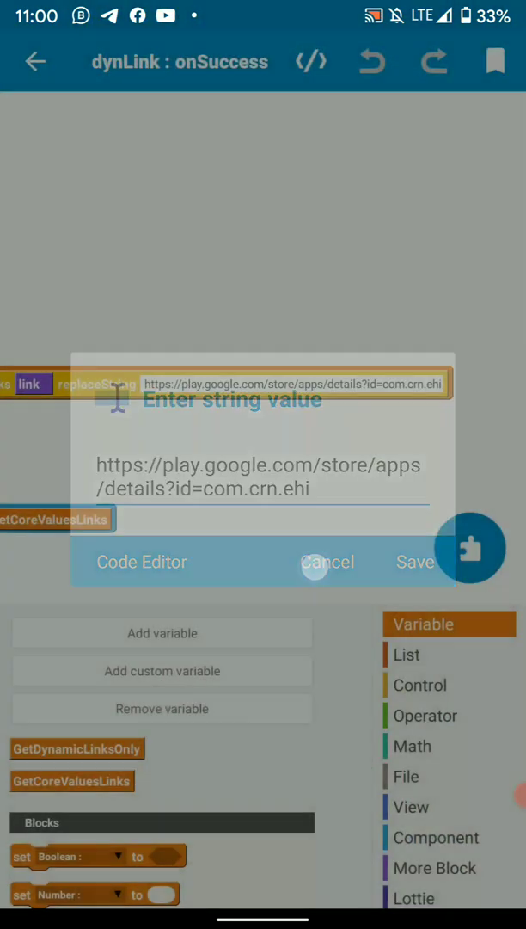
- Drop a copy of the SharedPreferences GetCoreValuesLinks save into the IntroActivity else branch
left_click(327, 561)
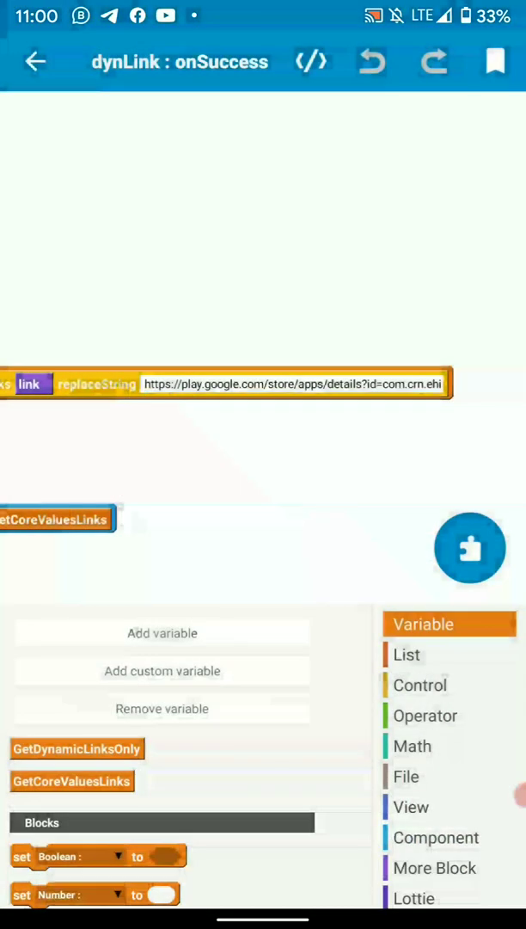
left_click(295, 384)
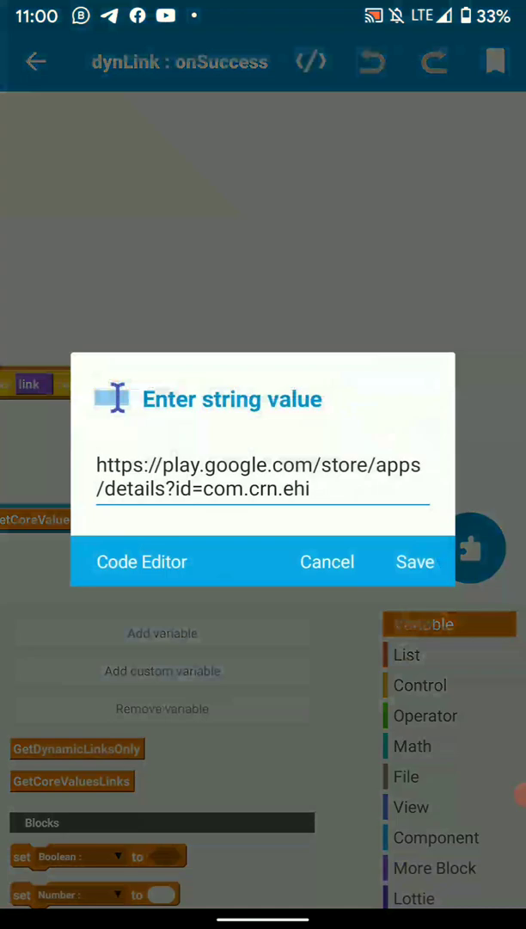
left_click(415, 562)
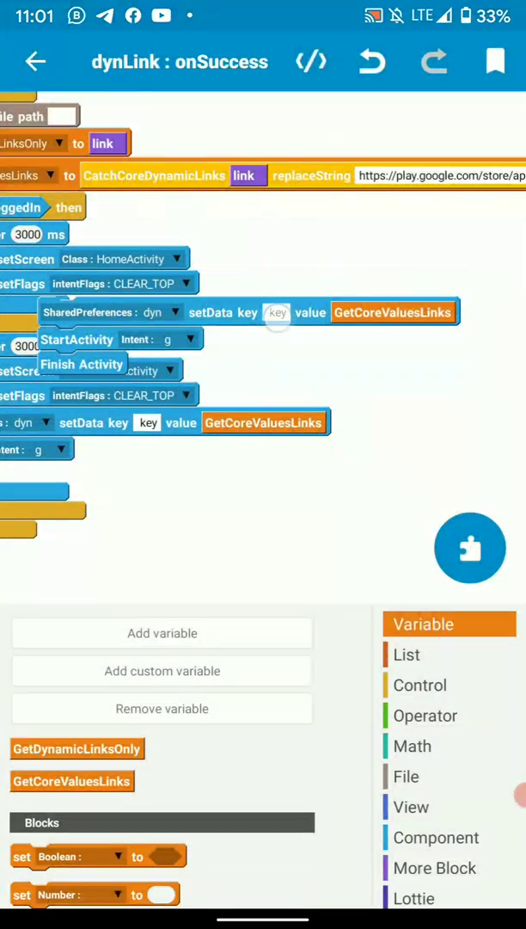
left_click(277, 313)
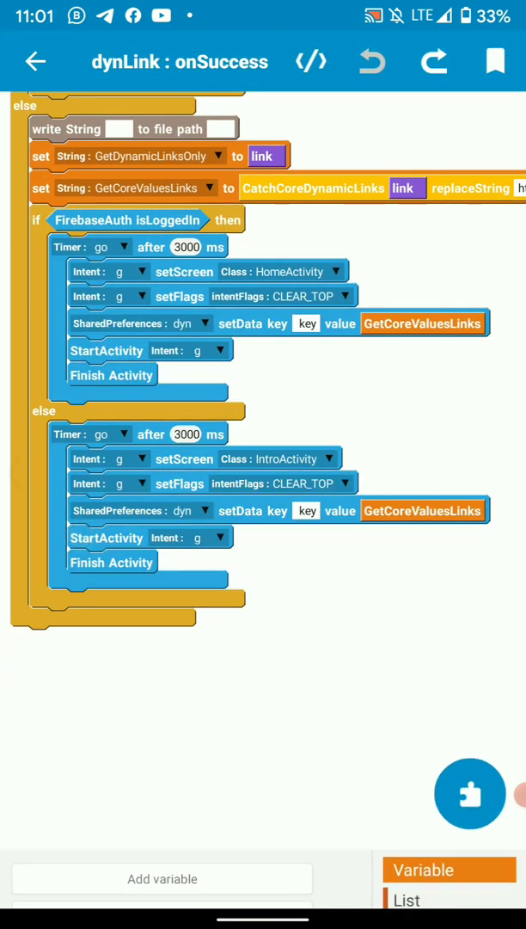
left_click(35, 61)
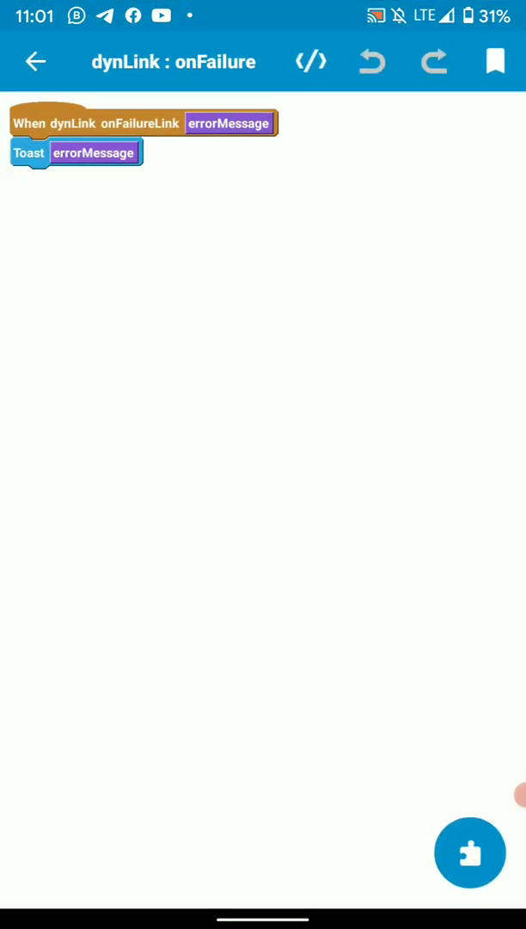
- Review onCreate's ehihome.page.link source string without changing it
left_click(36, 61)
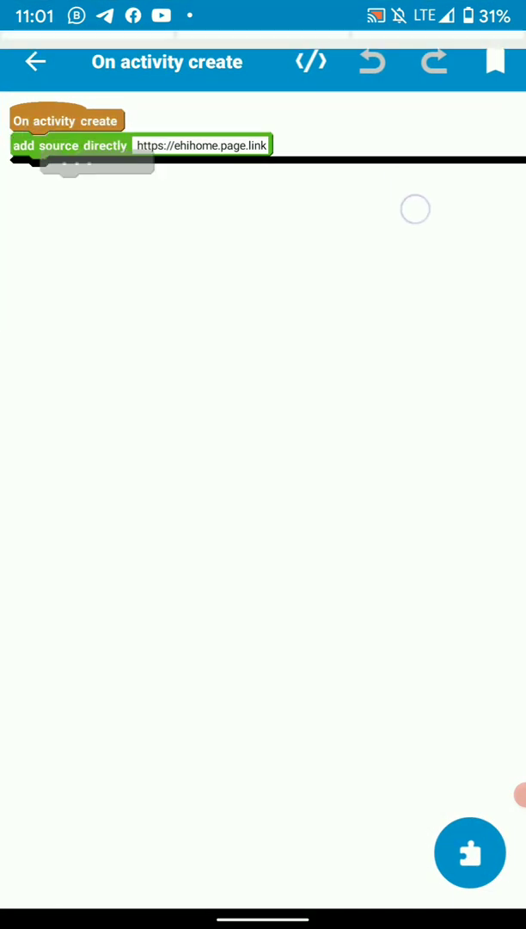
left_click(202, 144)
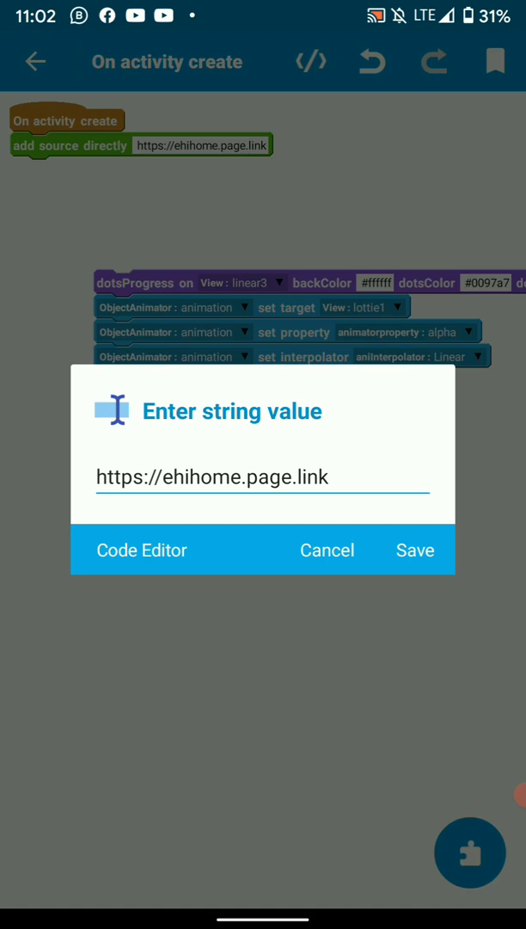
left_click(415, 550)
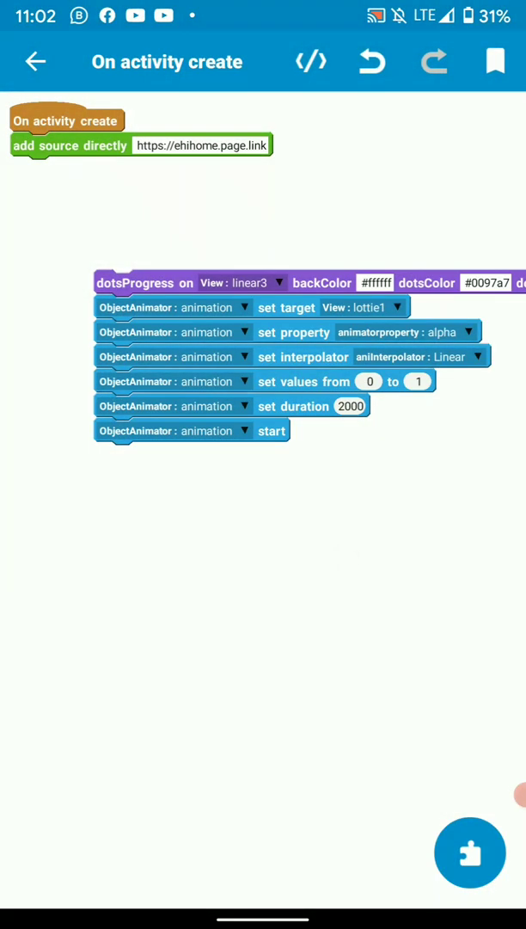
left_click(202, 144)
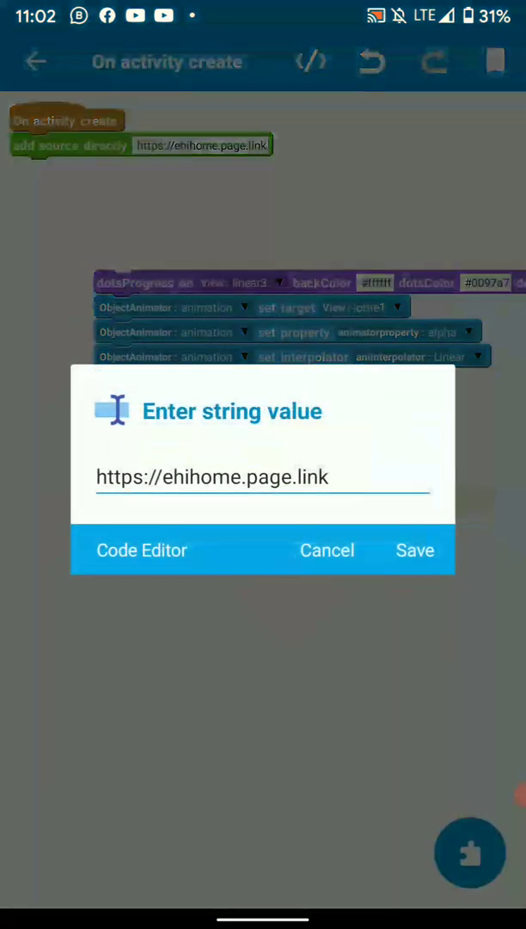
left_click(415, 550)
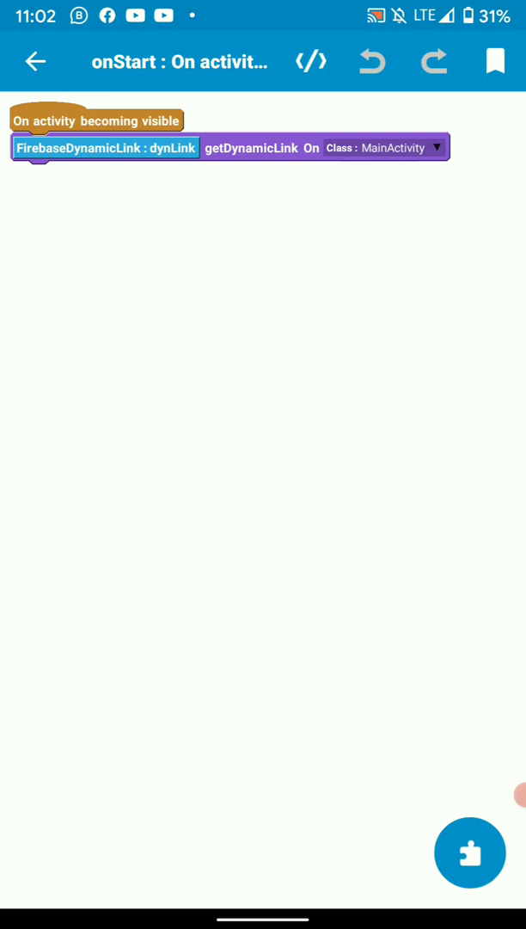
- Keep MainActivity as onStart's getDynamicLink activity and return to the event list
left_click(470, 852)
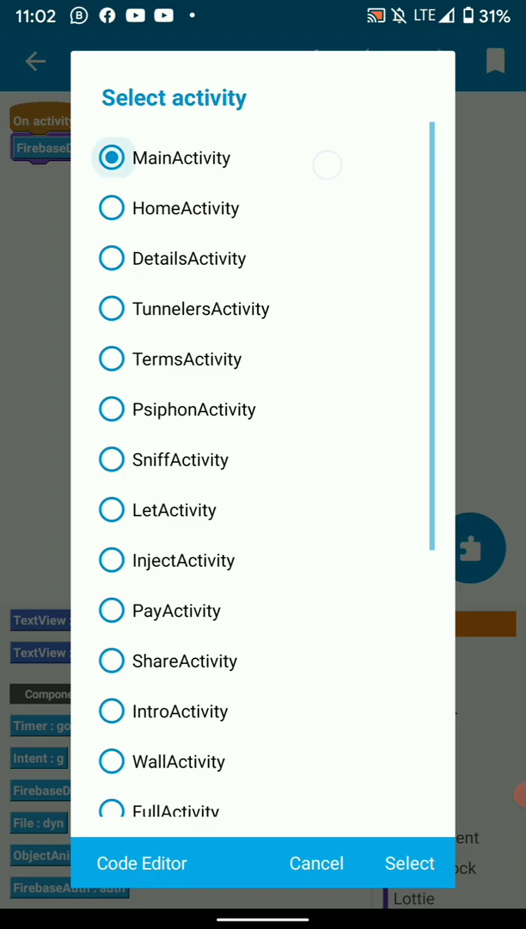
left_click(409, 863)
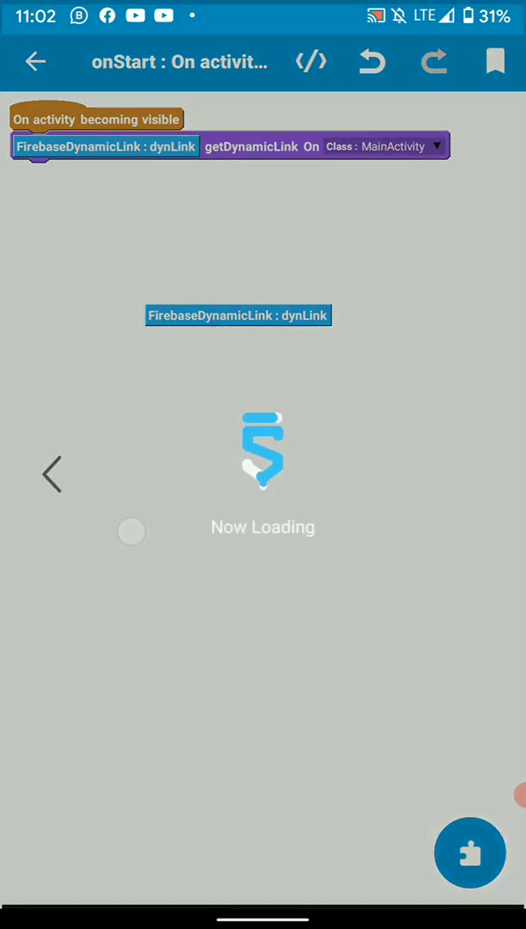
left_click(36, 61)
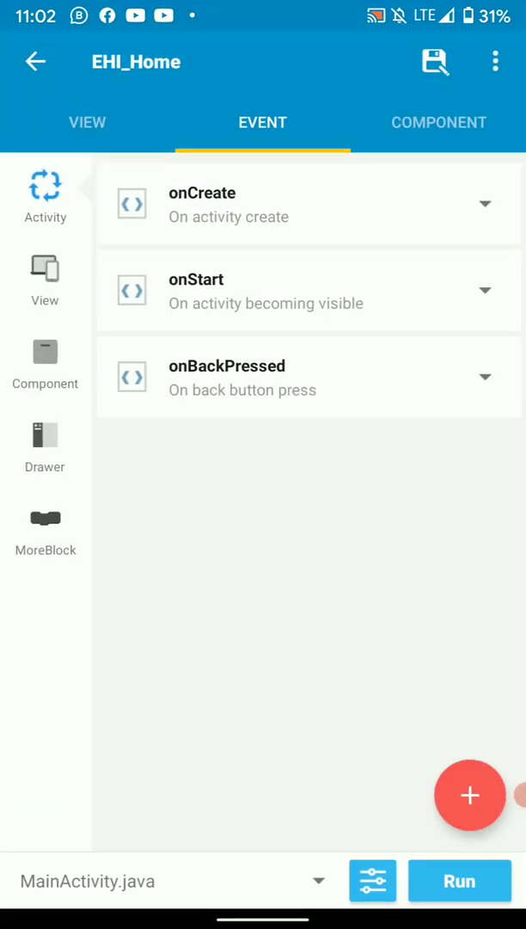
- Switch to LetActivity's components and expand the dyn SharedPreferences component
left_click(45, 277)
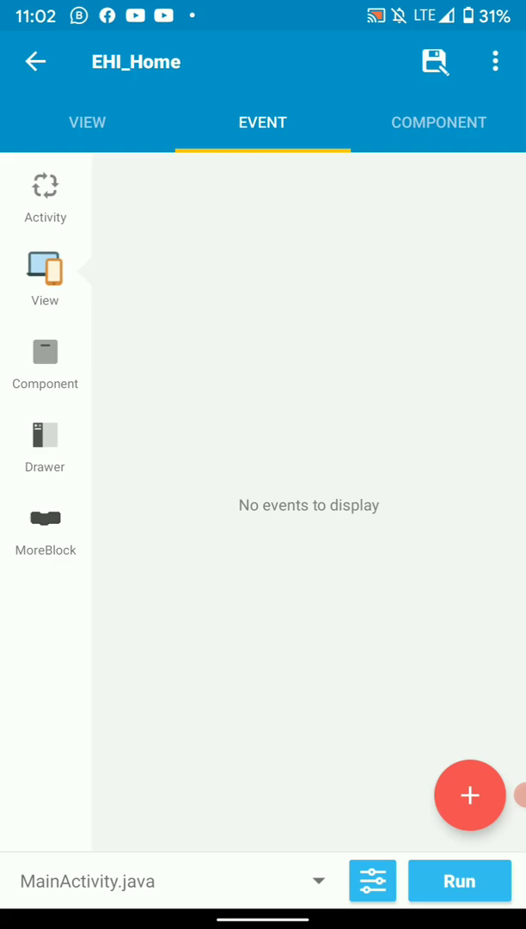
left_click(86, 122)
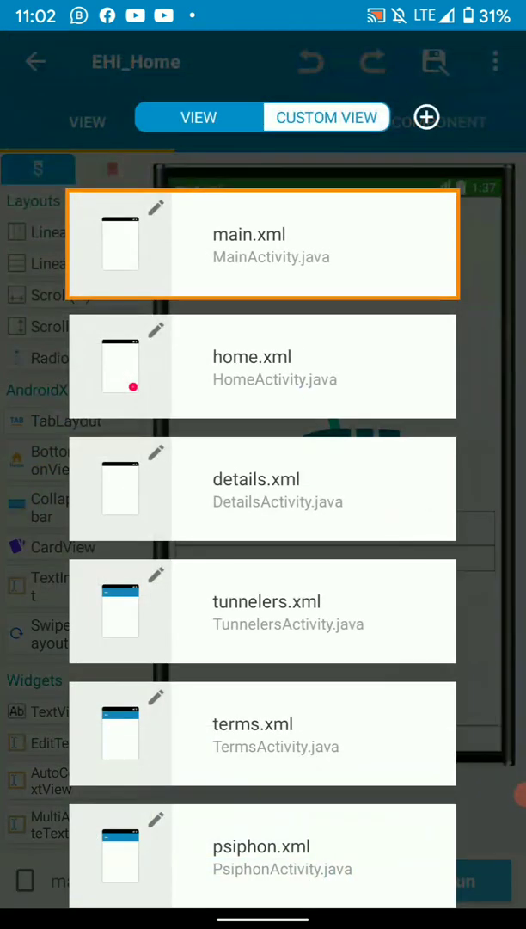
scroll("down", 3)
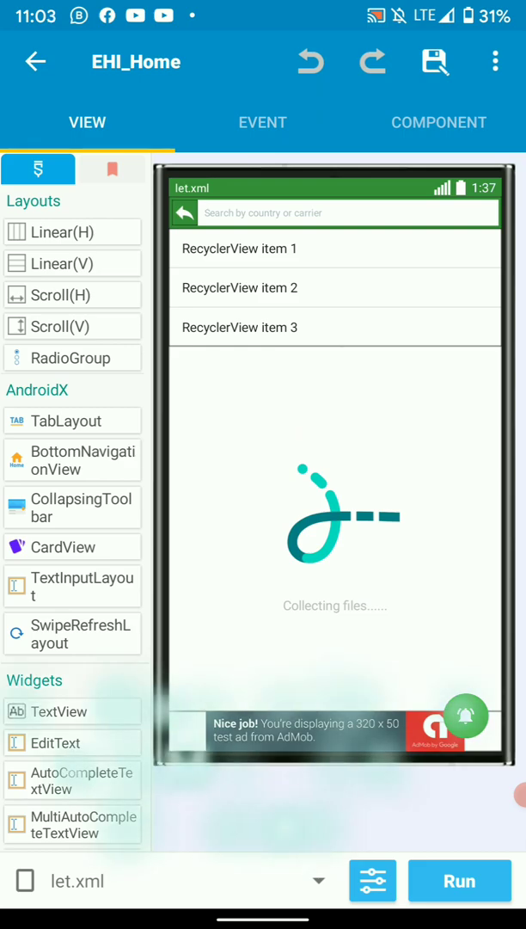
left_click(438, 122)
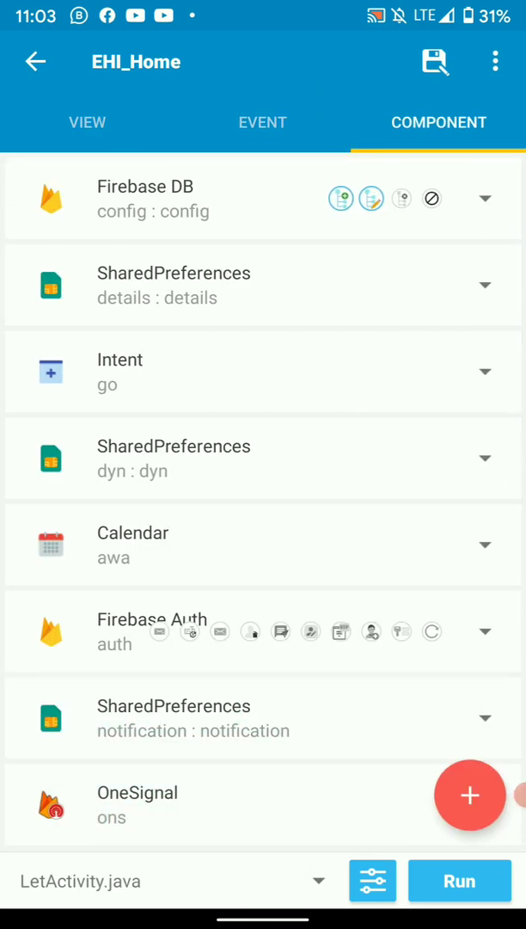
scroll("down", 3)
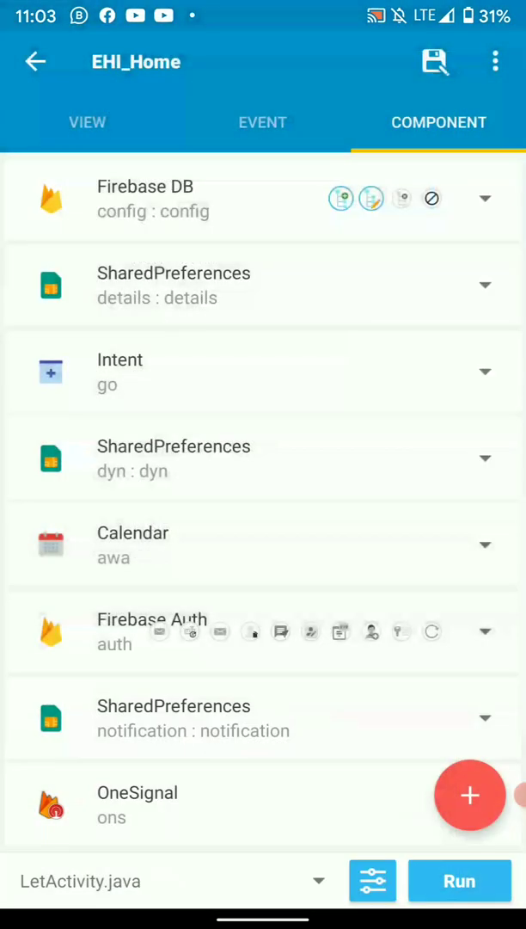
left_click(485, 458)
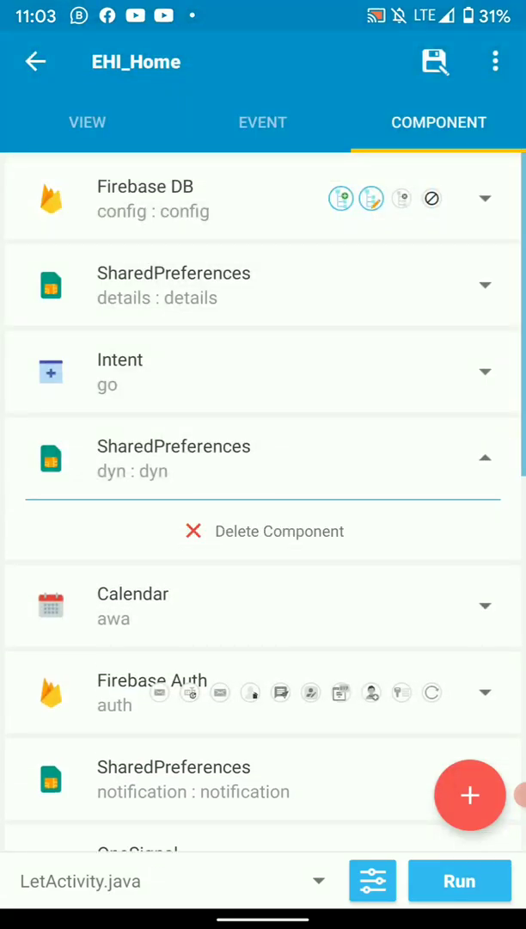
- Add a SharedPreferences component named dyn with file name dyn
left_click(470, 795)
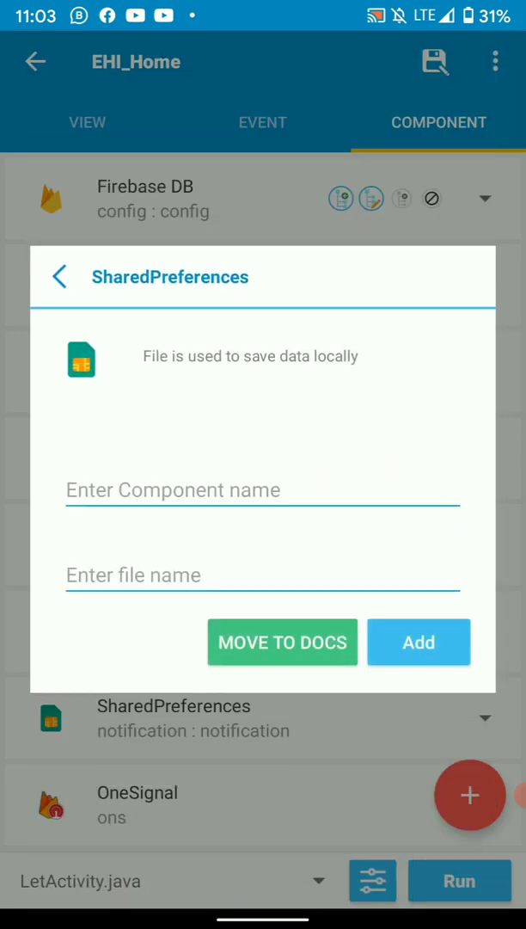
type("dyn")
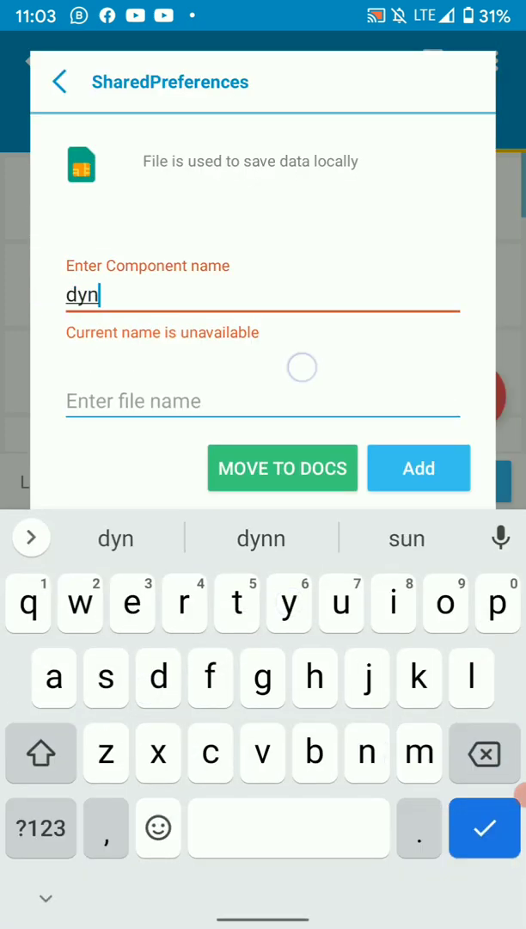
type("dyn")
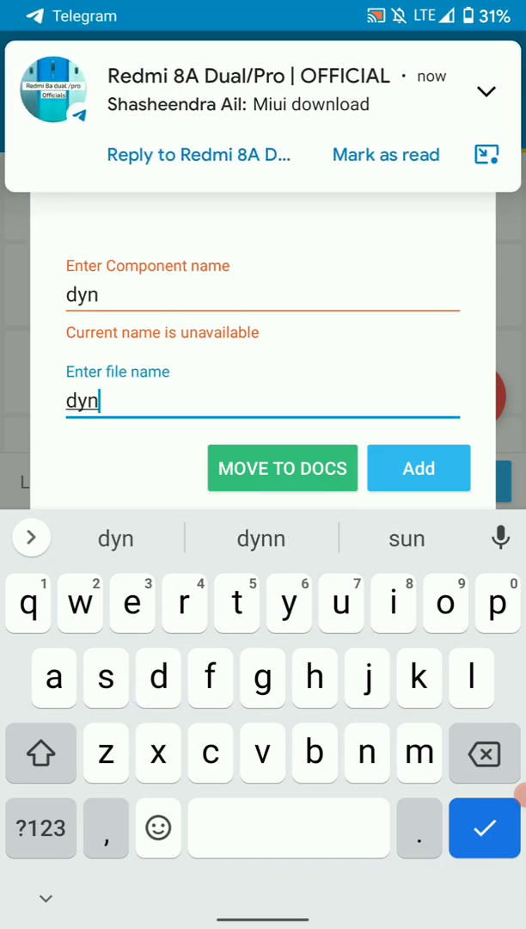
left_click(419, 468)
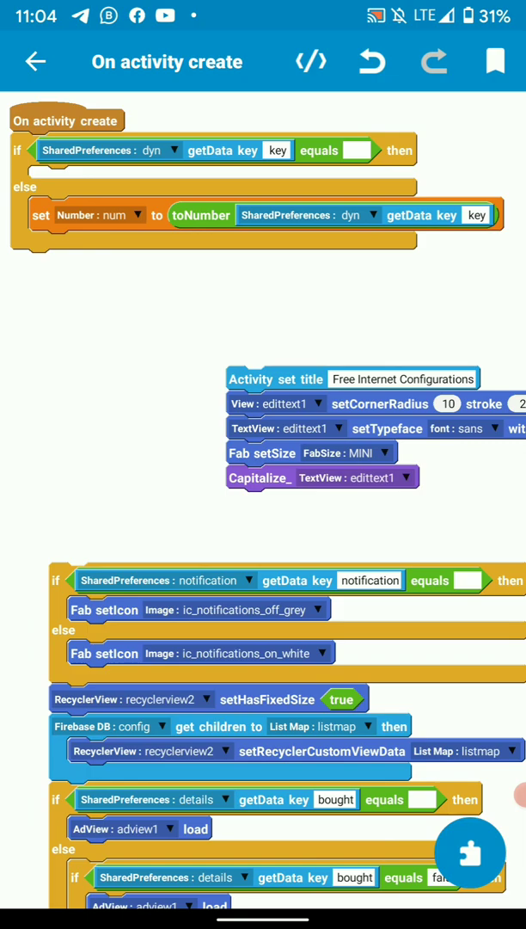
- Set the else branch's Number dropdown to num in LetActivity onCreate, then go back
left_click(99, 215)
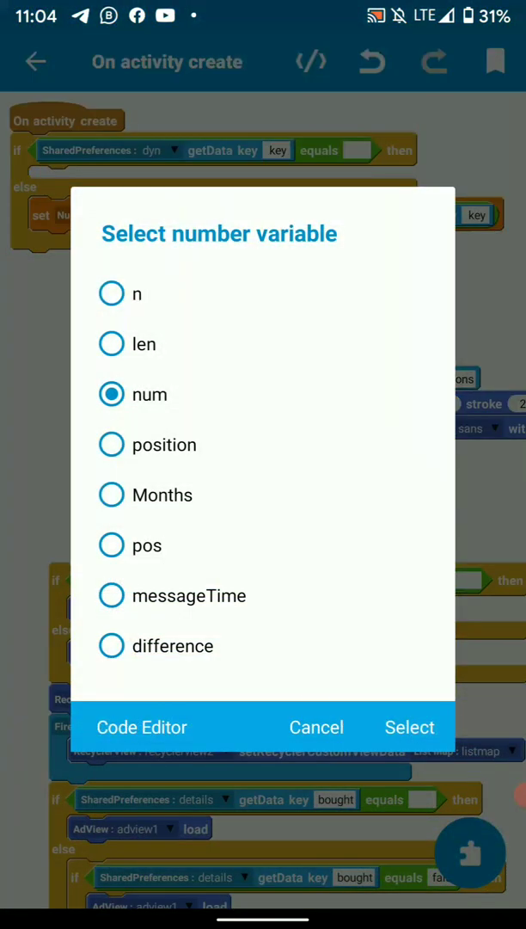
left_click(409, 726)
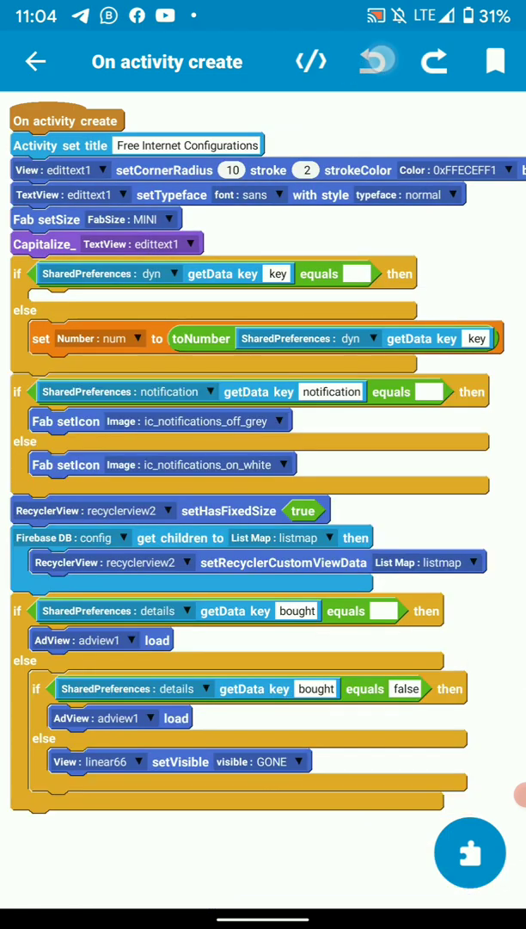
left_click(35, 61)
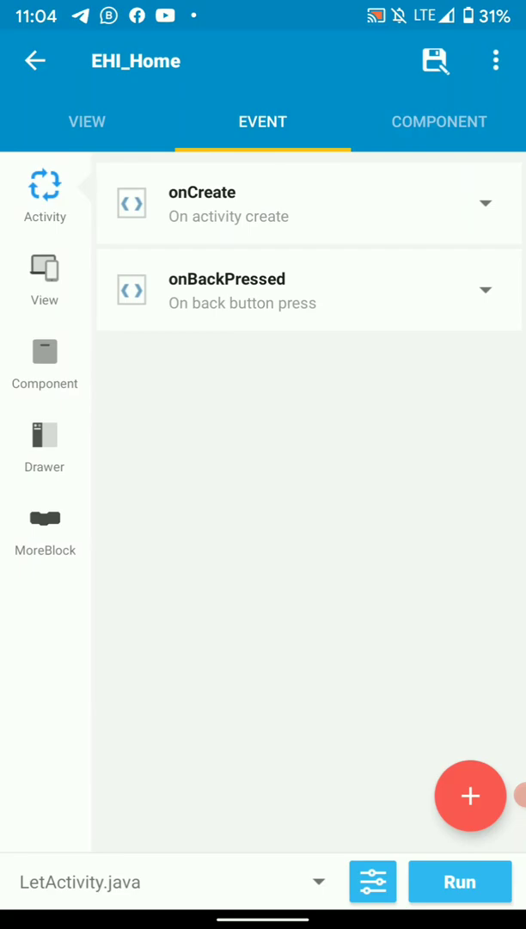
- Open recyclerview2 onBindCustomView and scroll to the item tap logic
left_click(44, 271)
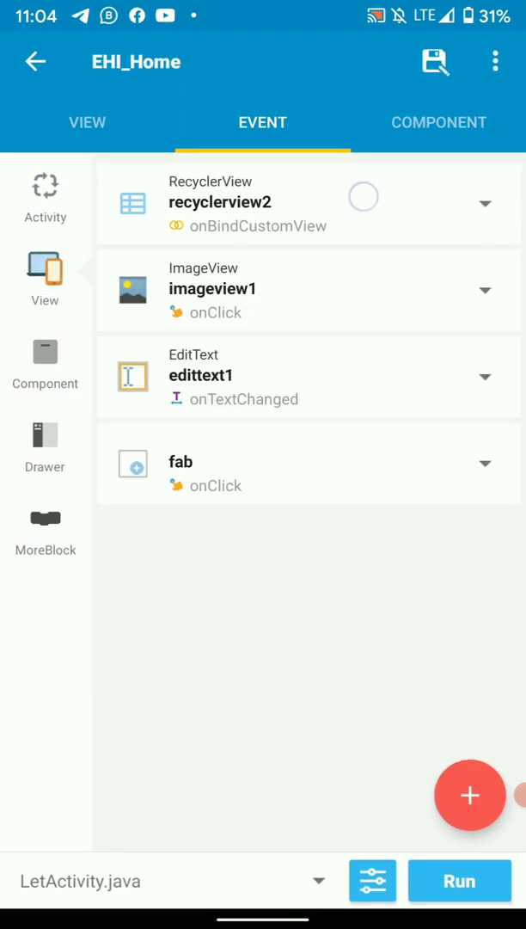
left_click(307, 202)
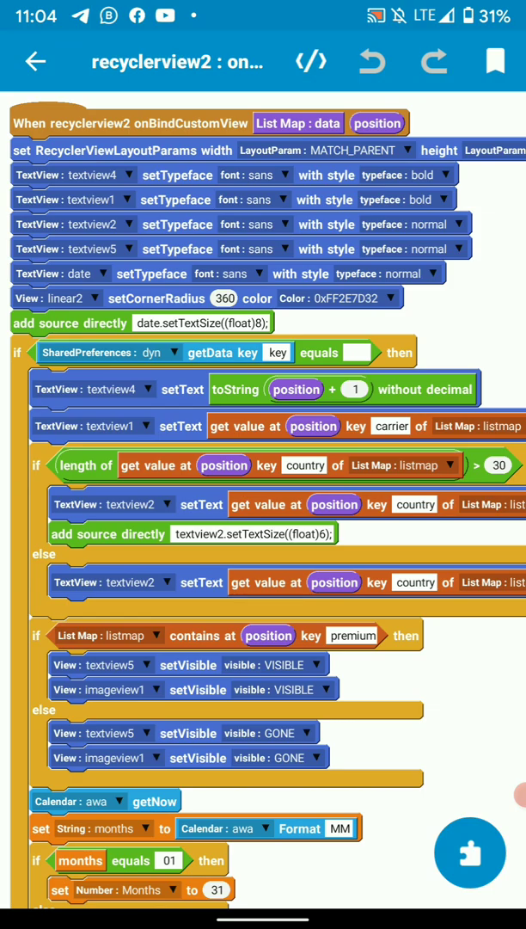
scroll("down", 3)
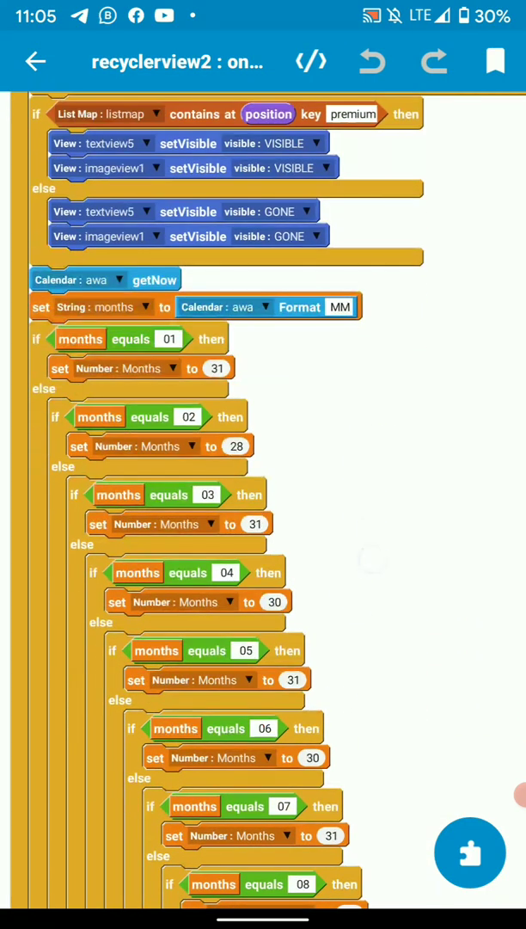
scroll("down", 3)
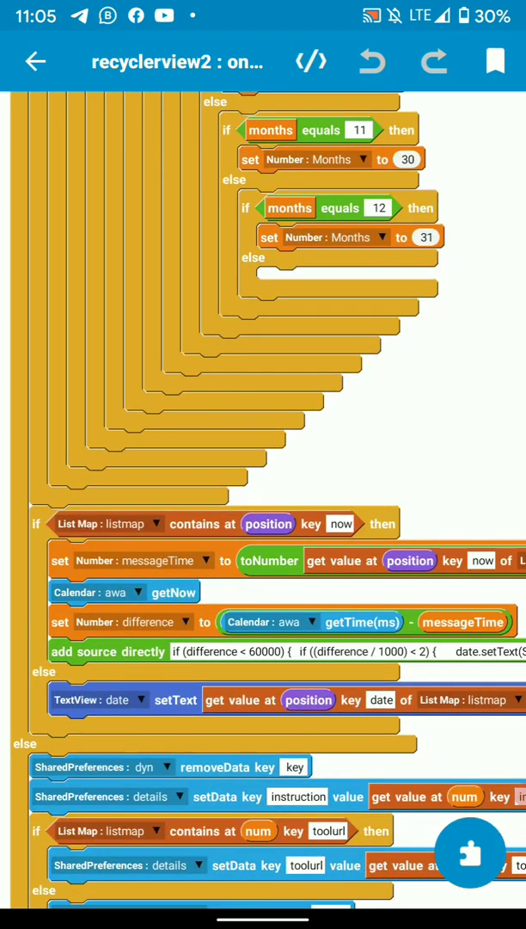
scroll("down", 3)
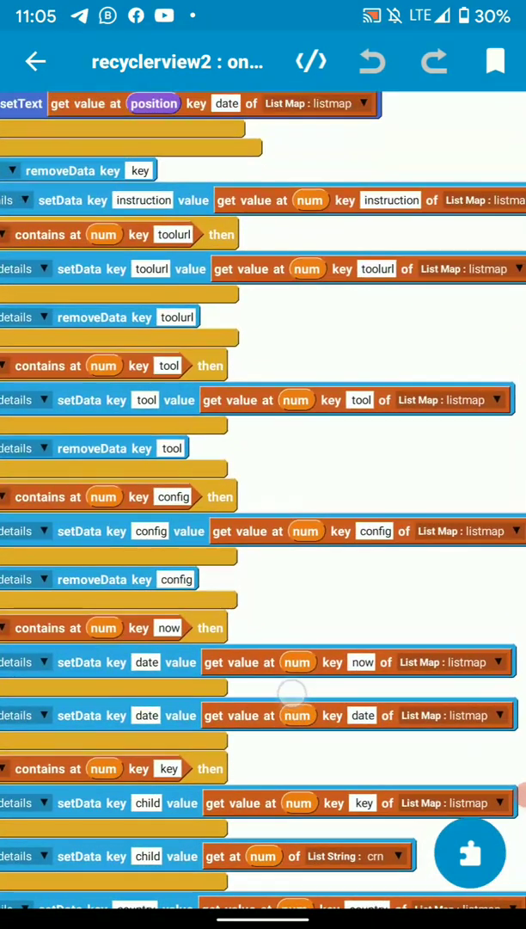
left_click(296, 398)
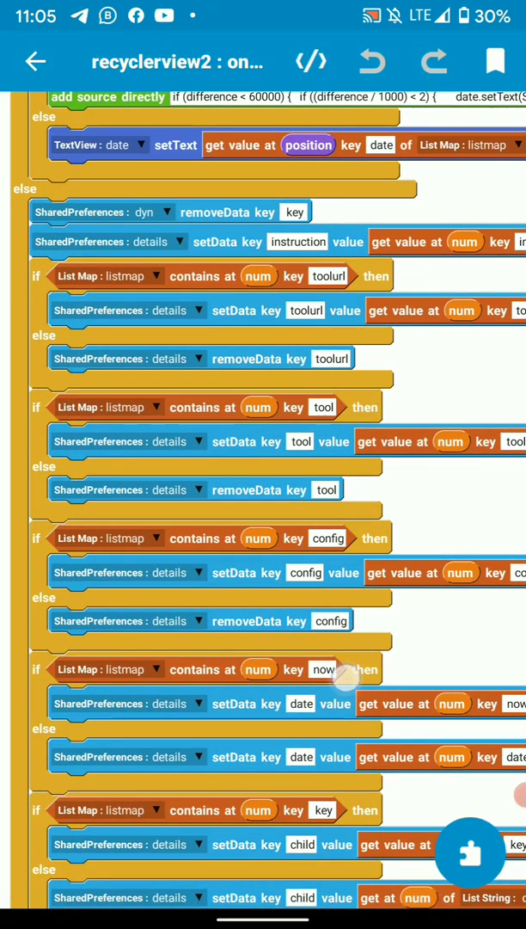
- Set the else branch's removeData block to file dyn and key 'key'
scroll("down", 3)
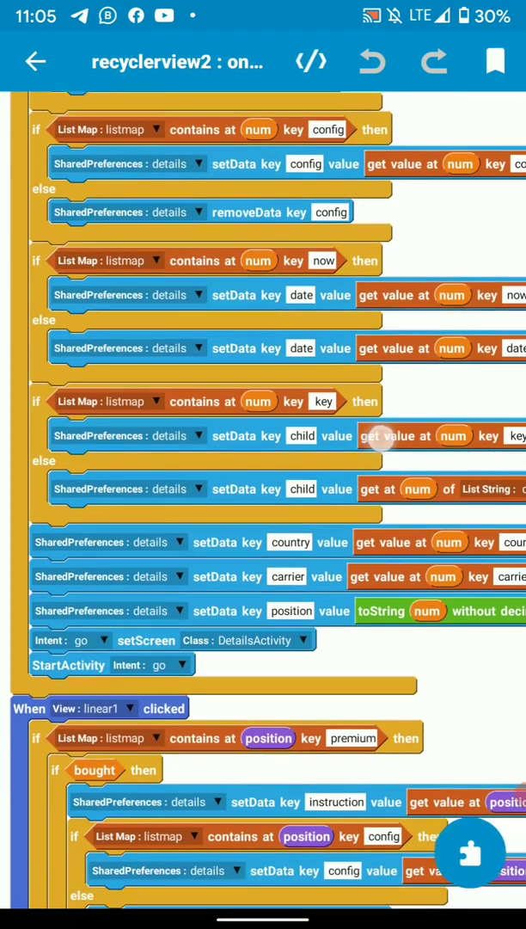
scroll("down", 3)
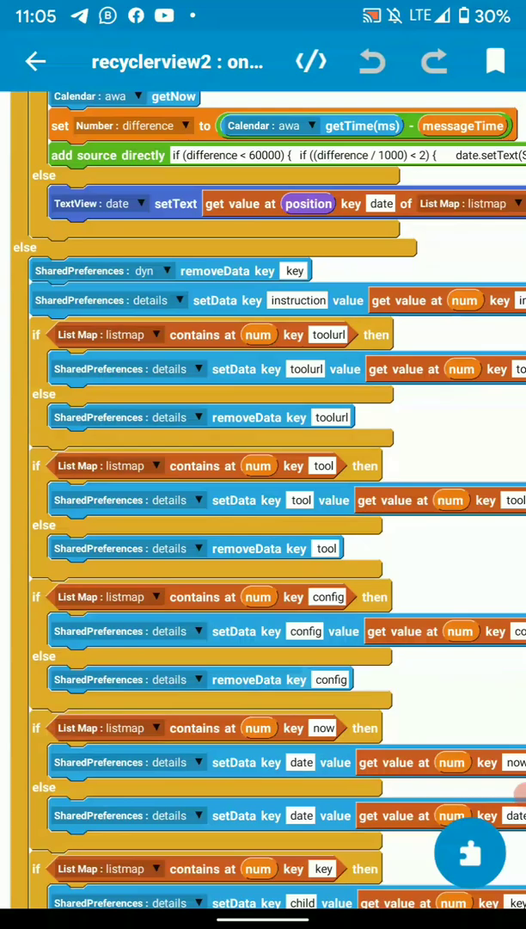
scroll("right", 3)
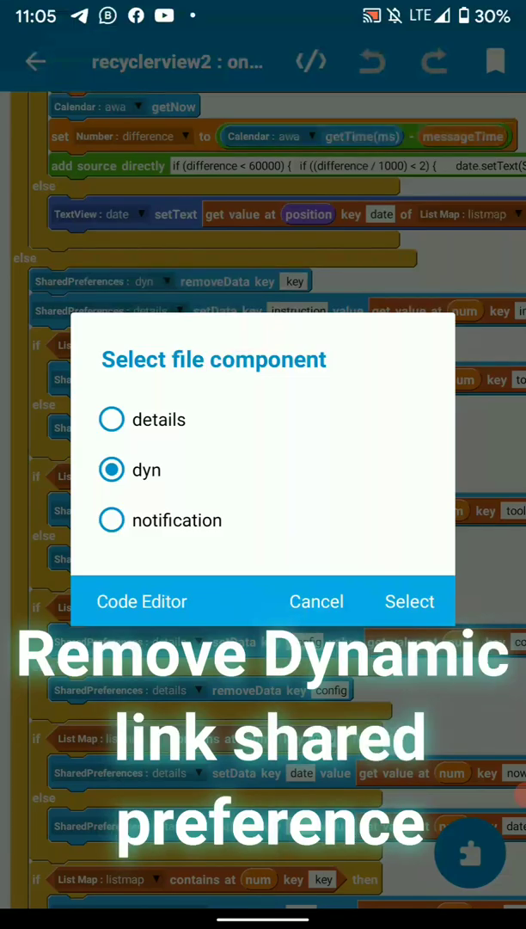
left_click(409, 602)
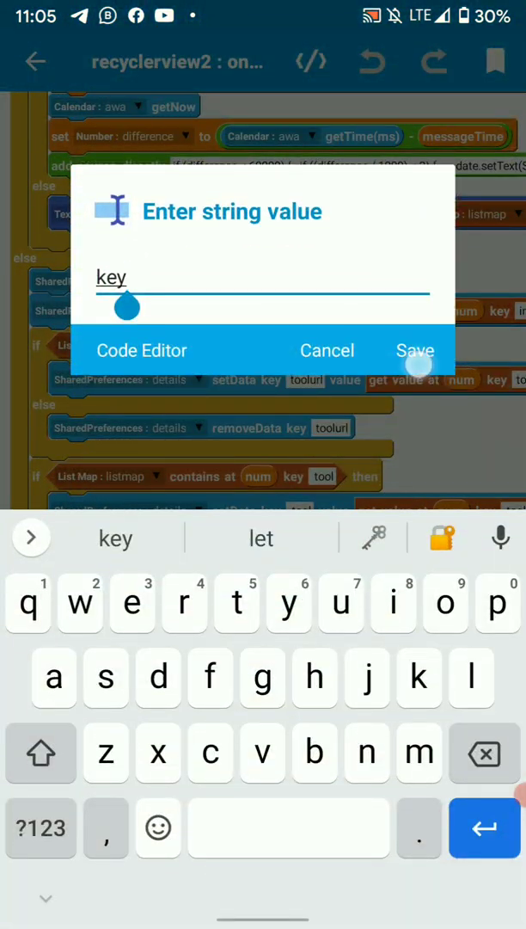
left_click(416, 350)
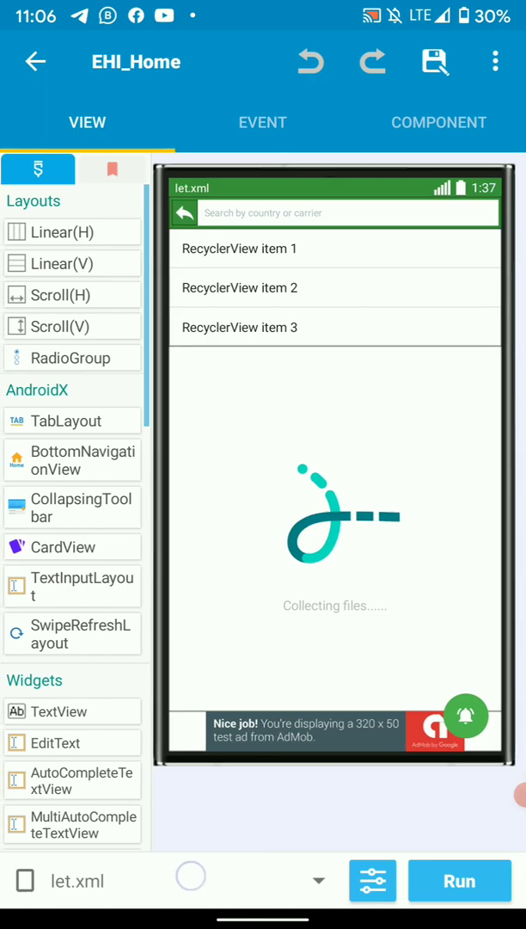
- Switch to details.xml and open imageview9's Basic properties panel
left_click(86, 122)
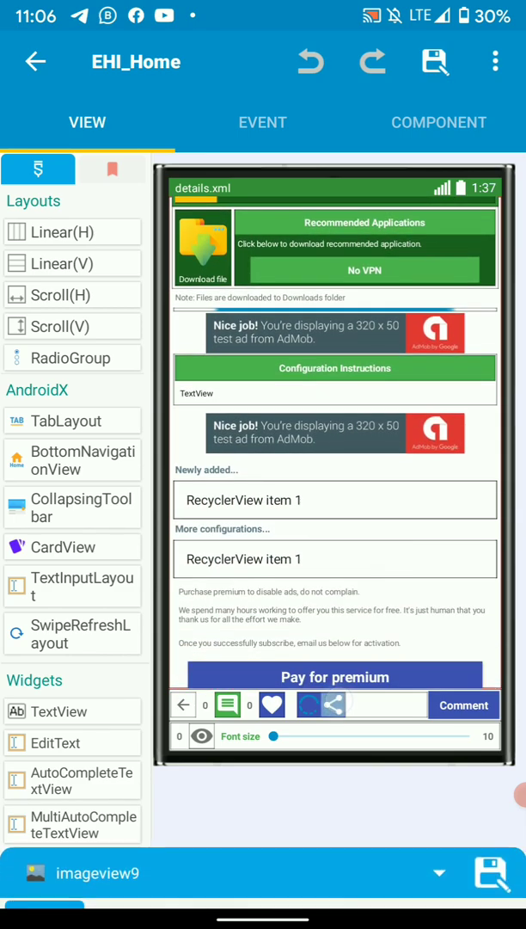
left_click(83, 872)
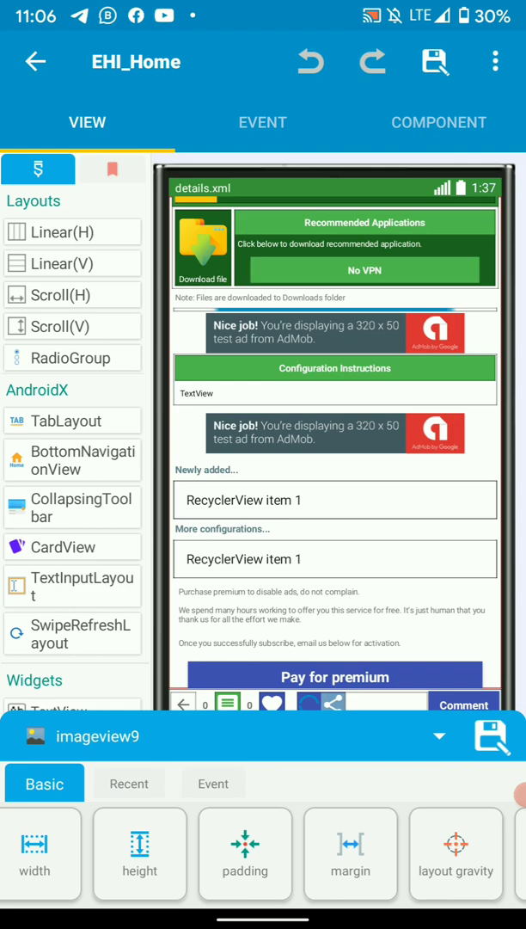
- Review DetailsActivity's dynLink component, then open its On activity create event
left_click(439, 122)
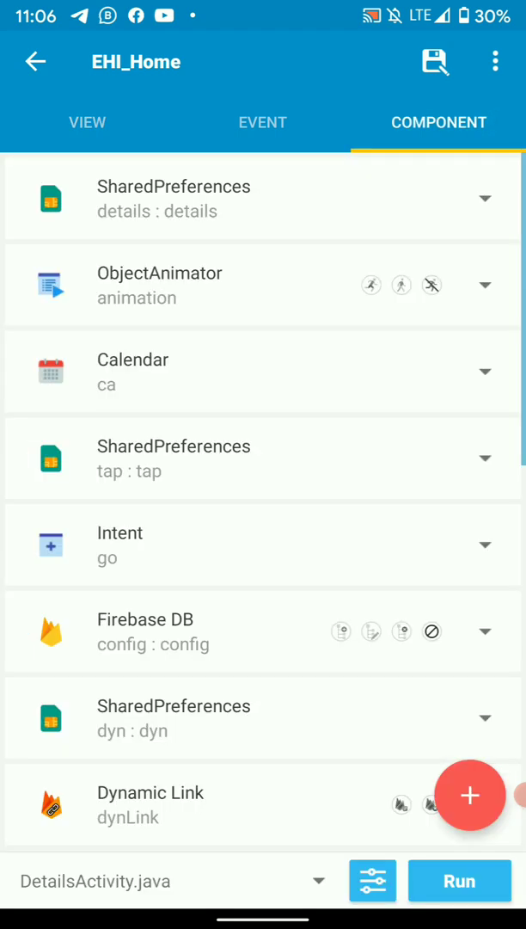
scroll("down", 3)
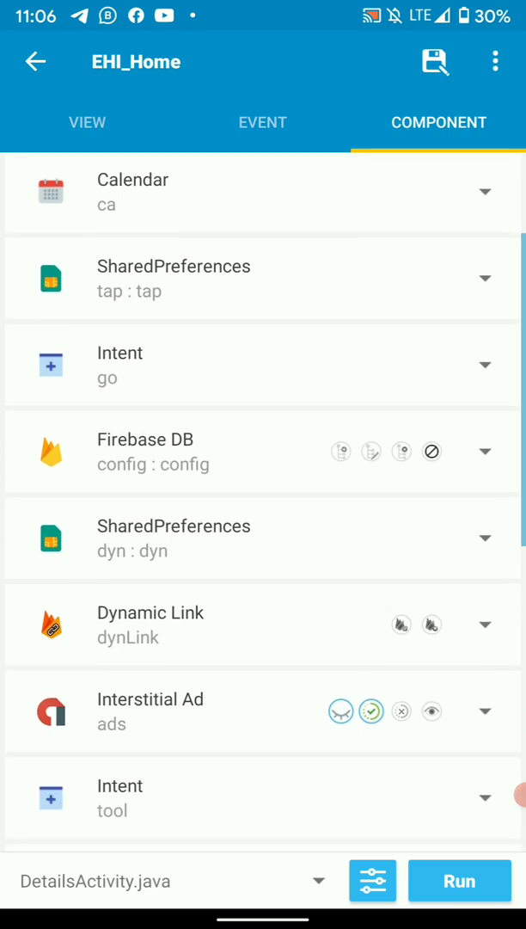
scroll("down", 3)
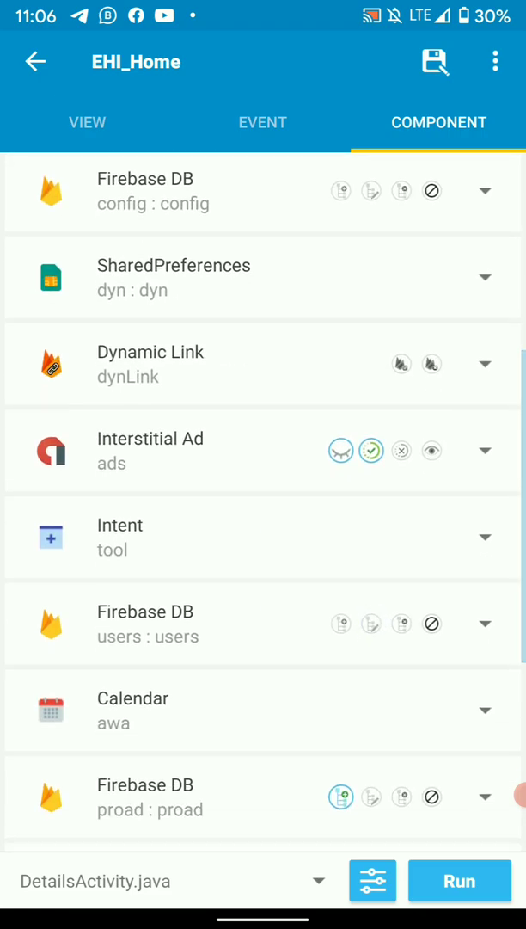
left_click(484, 364)
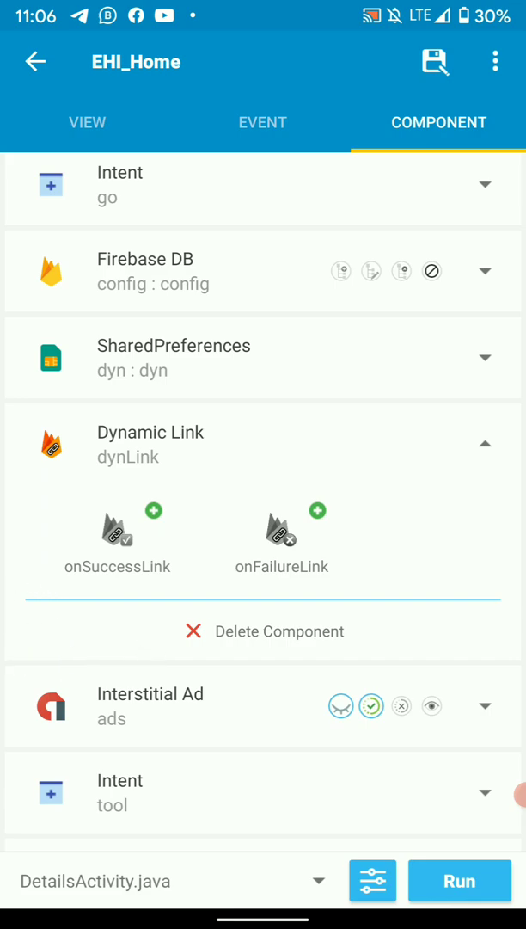
left_click(262, 122)
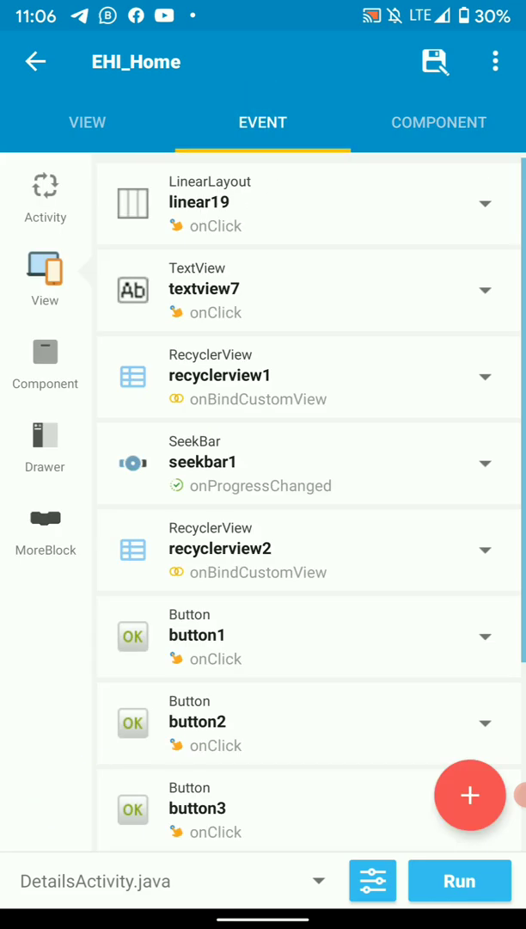
left_click(44, 188)
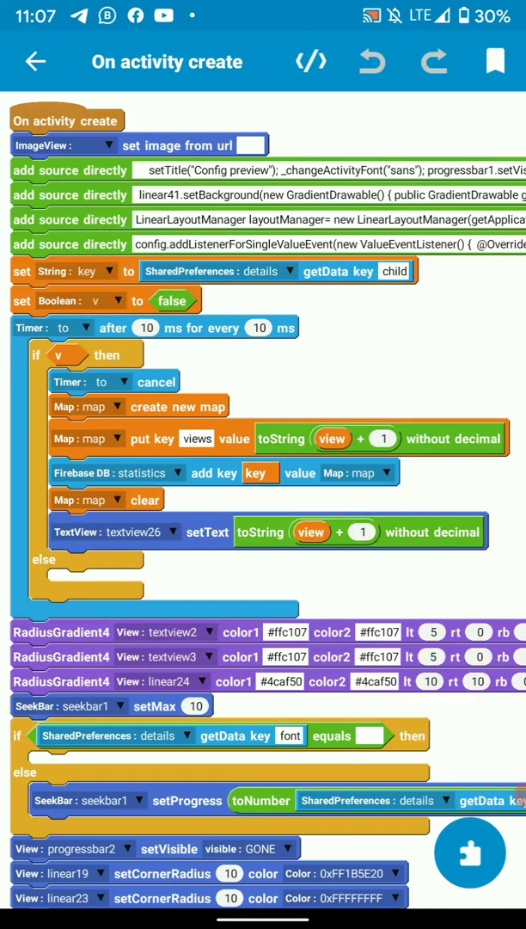
- Scroll through DetailsActivity's onCreate blocks down to the slider setup
scroll("down", 3)
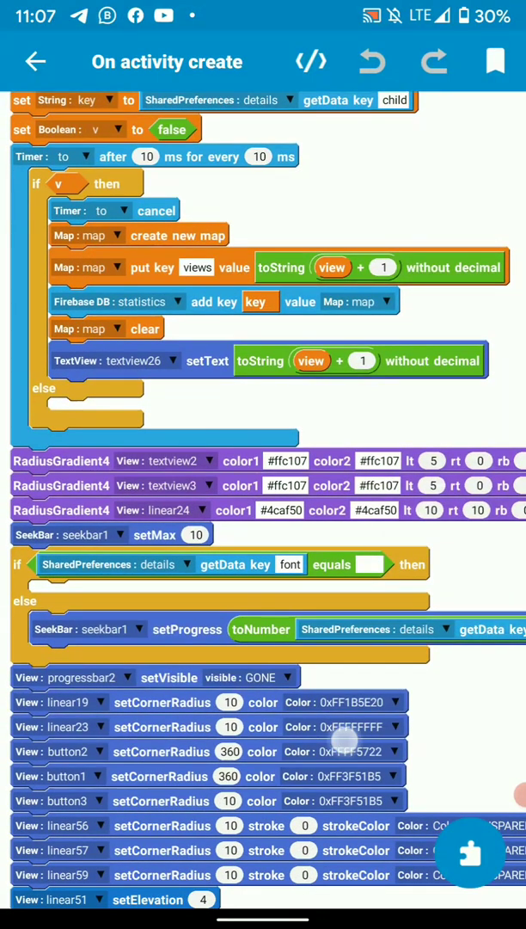
scroll("down", 3)
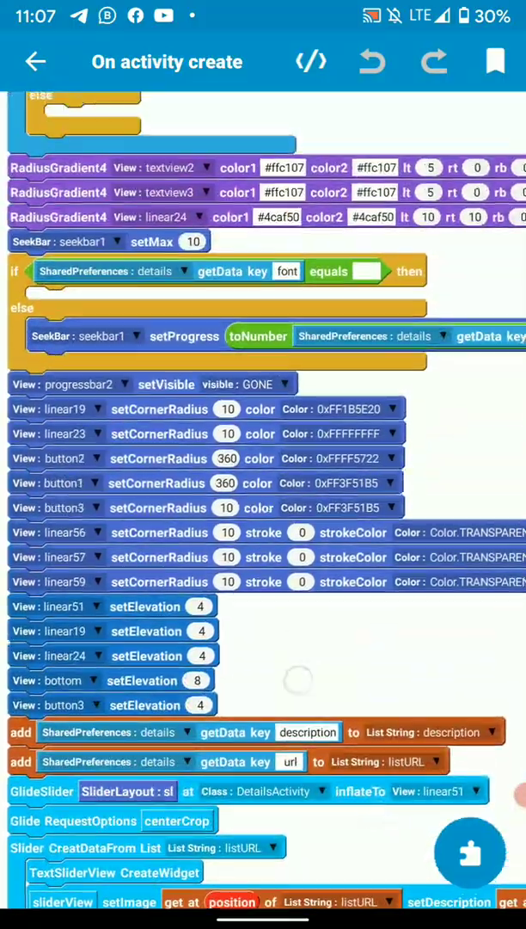
scroll("down", 3)
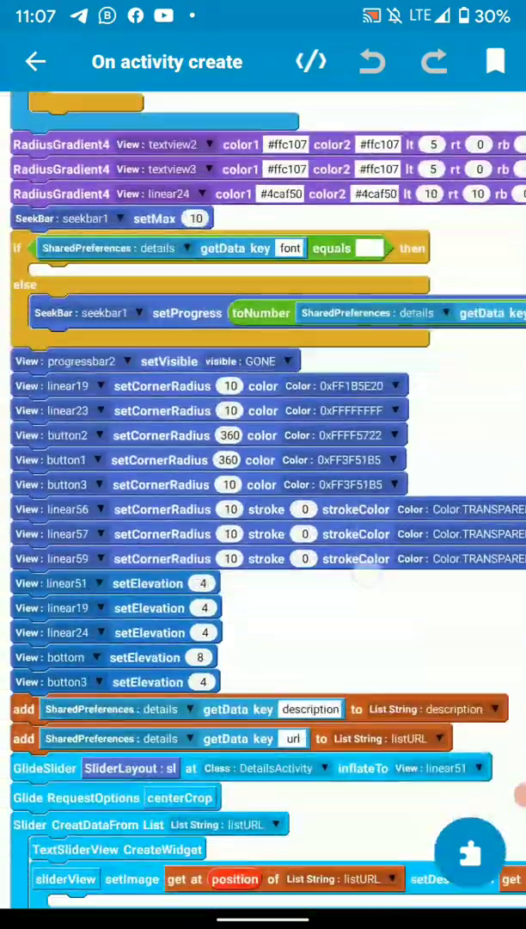
scroll("down", 3)
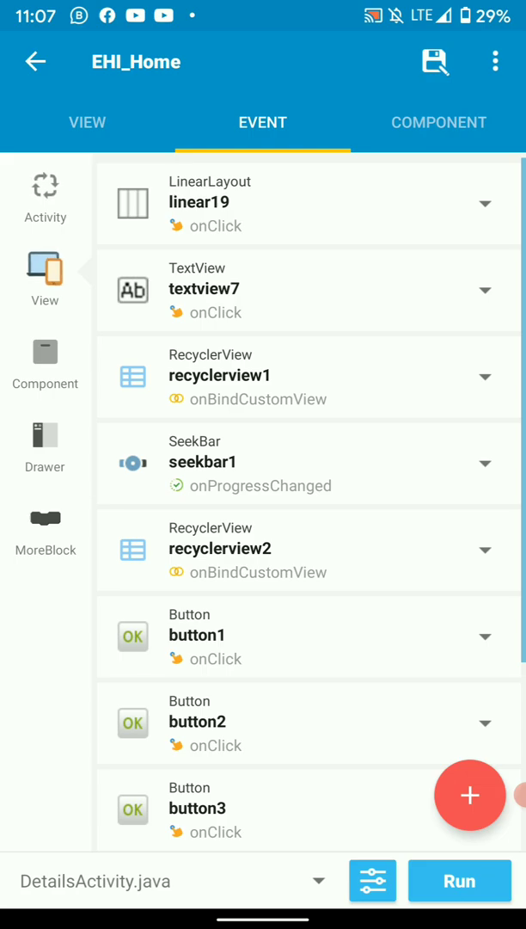
- Choose LetActivity.java from the activity dropdown to show its view events
scroll("down", 3)
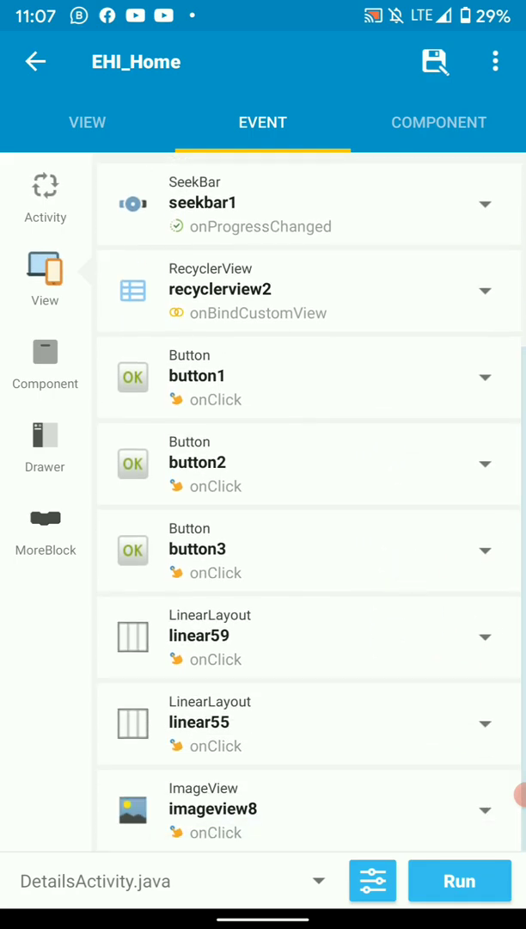
left_click(86, 122)
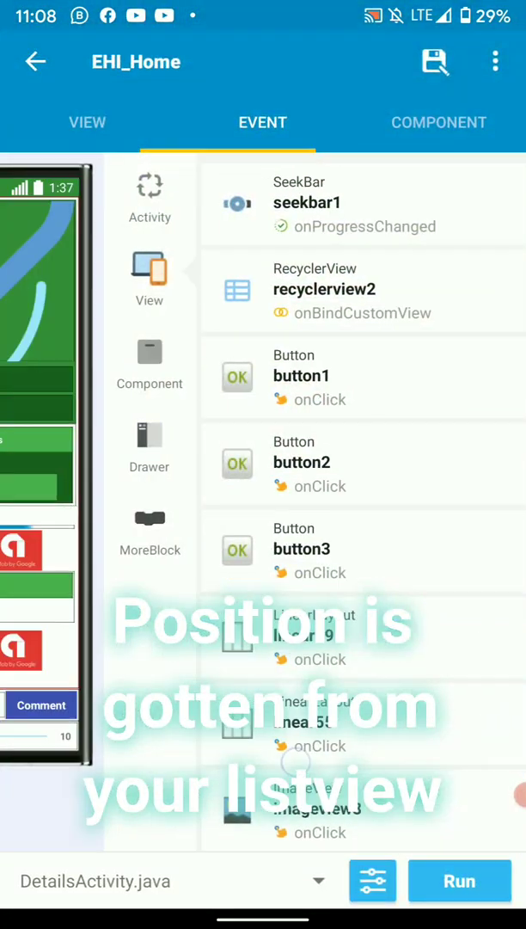
left_click(87, 123)
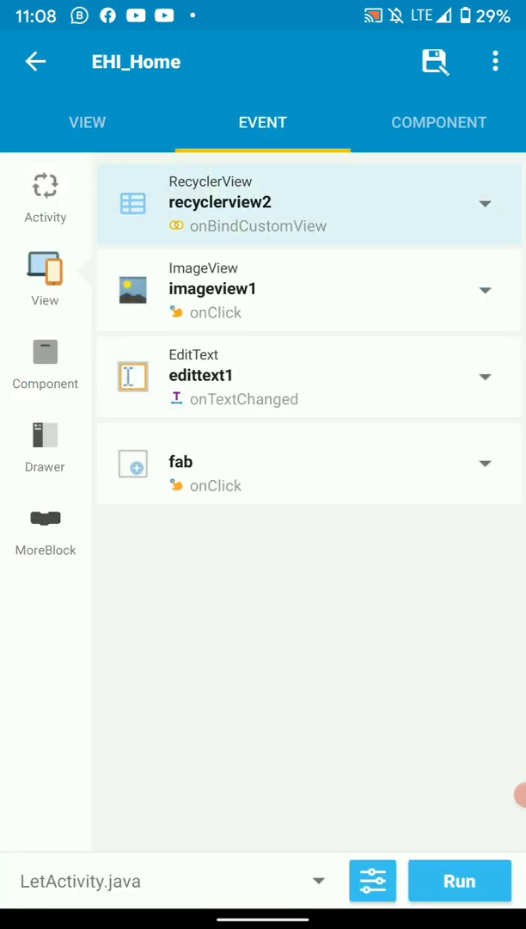
left_click(258, 204)
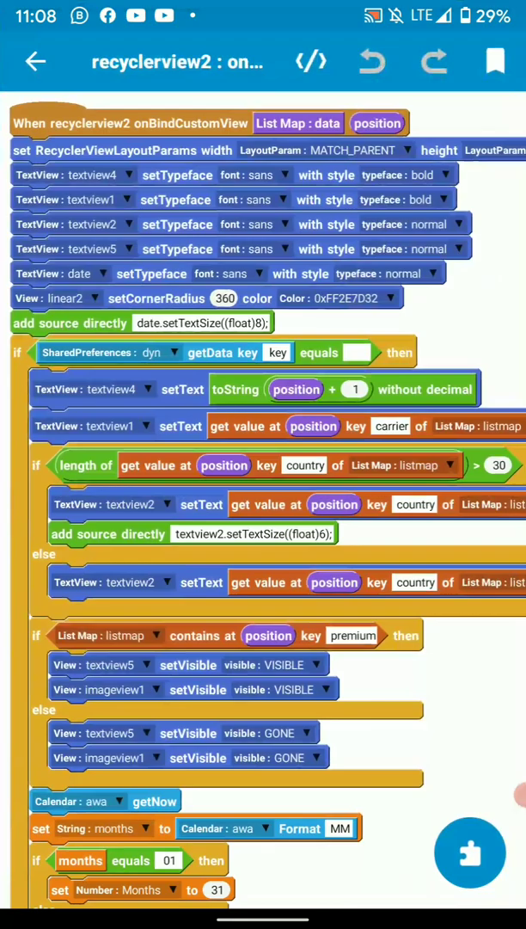
scroll("down", 3)
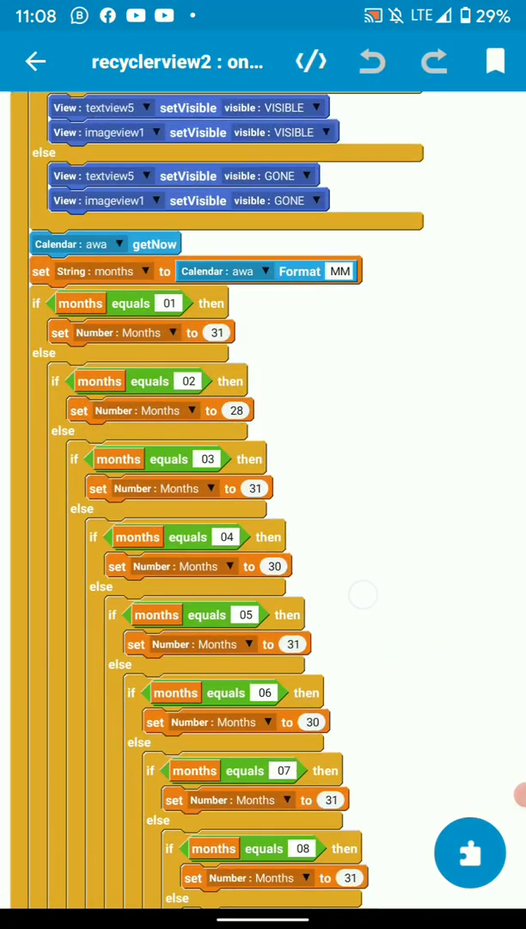
scroll("down", 3)
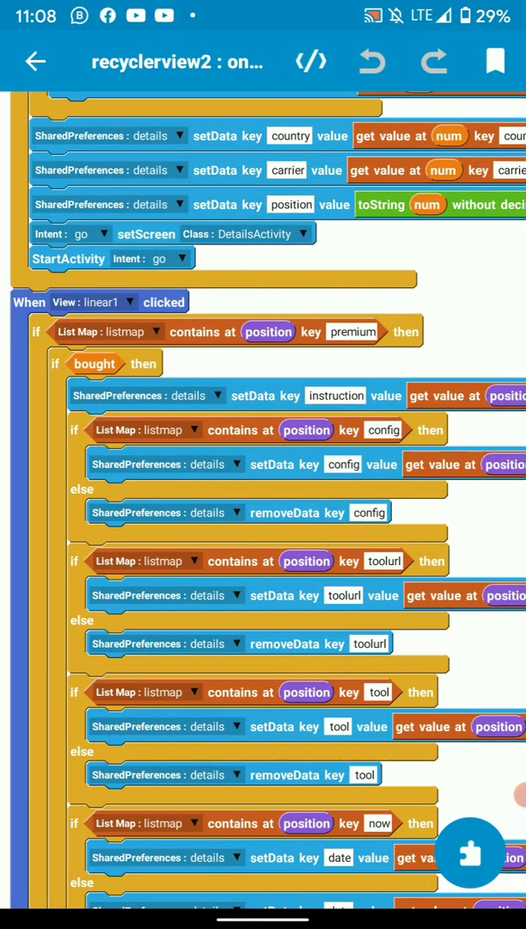
scroll("down", 3)
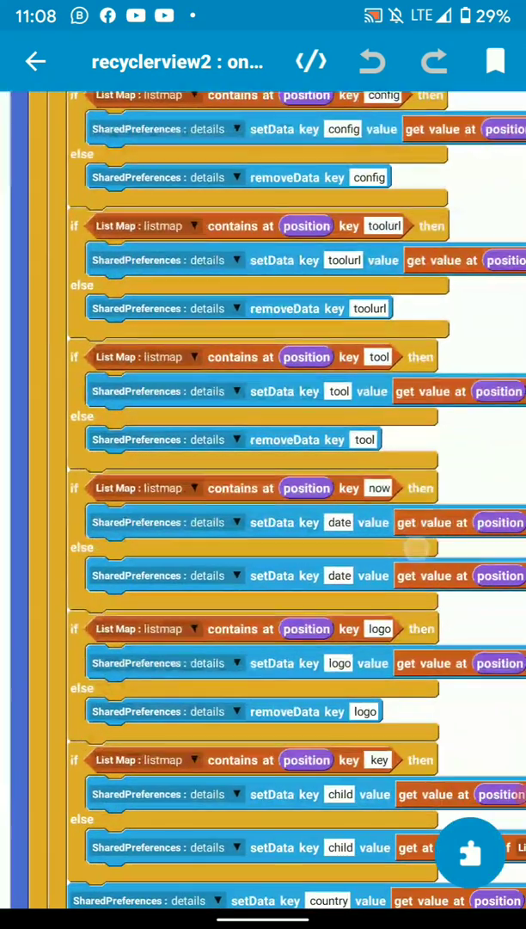
scroll("down", 3)
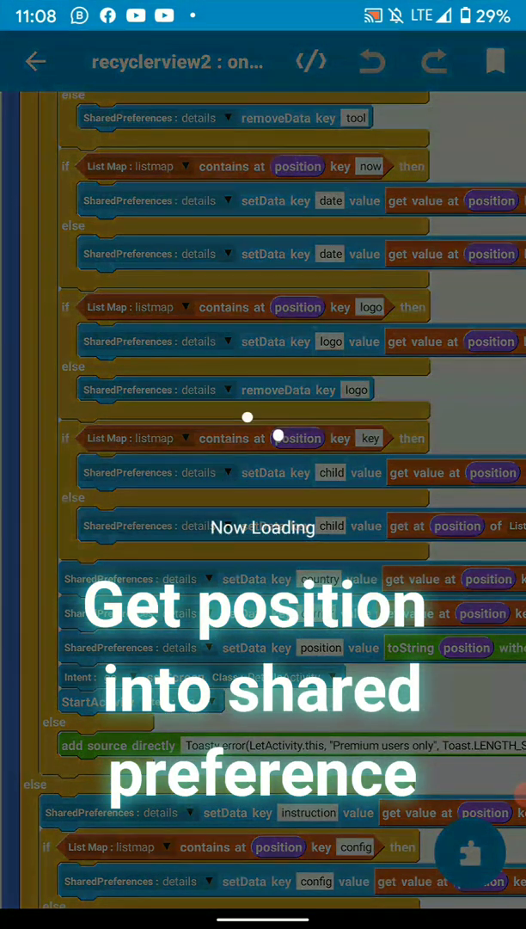
left_click(35, 60)
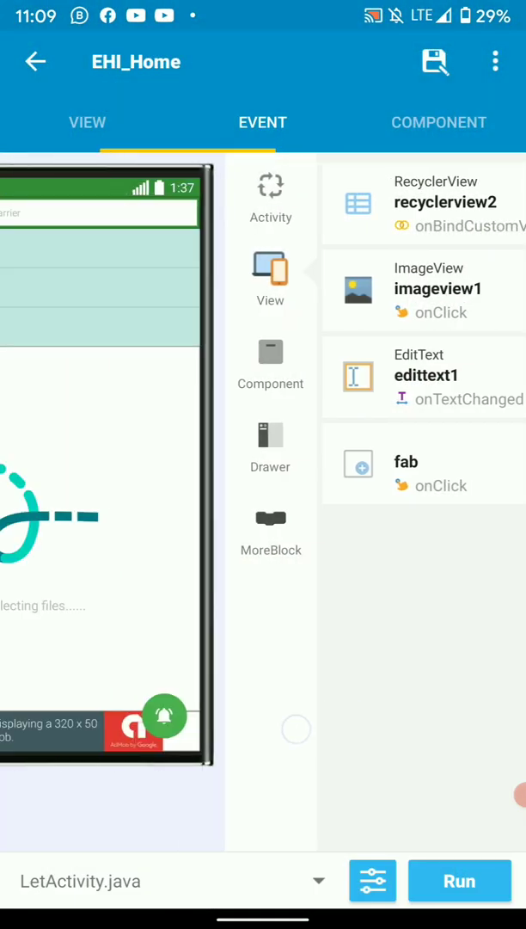
- Open the linear59 onClick event from DetailsActivity's event list
left_click(86, 122)
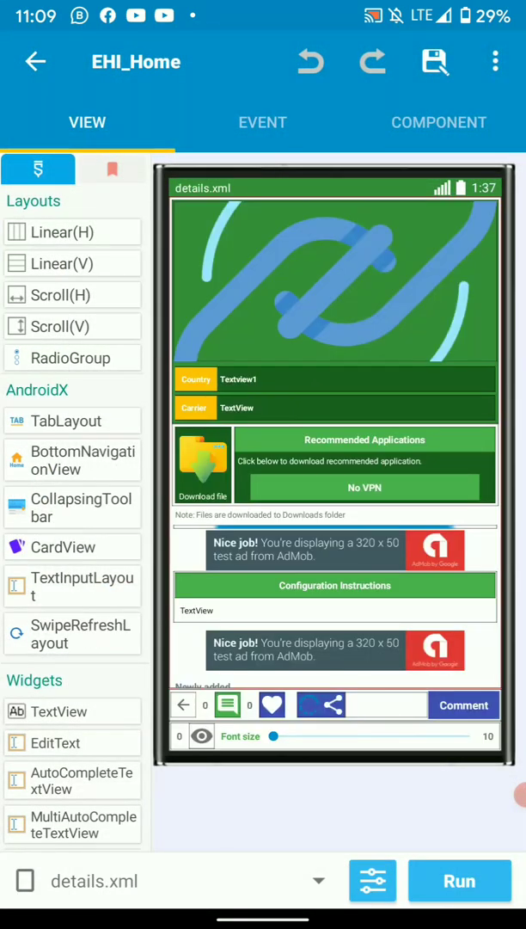
left_click(262, 122)
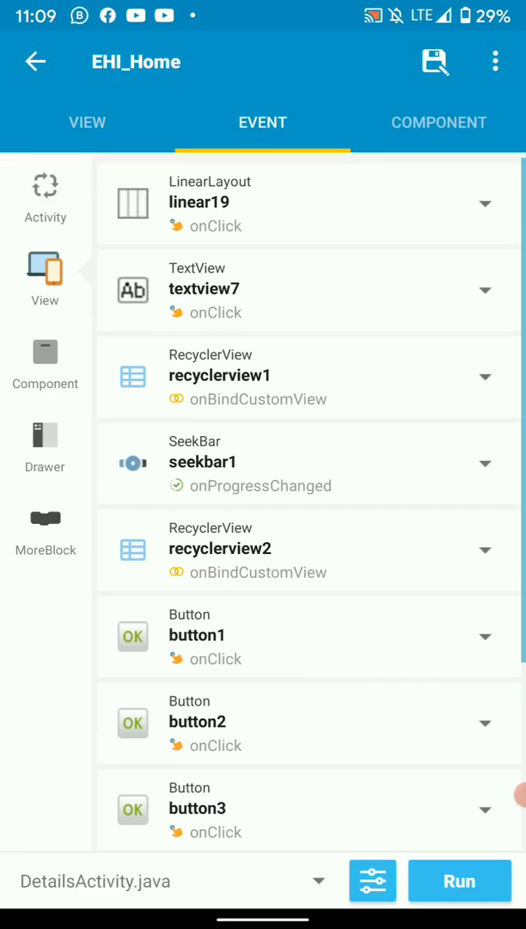
scroll("down", 3)
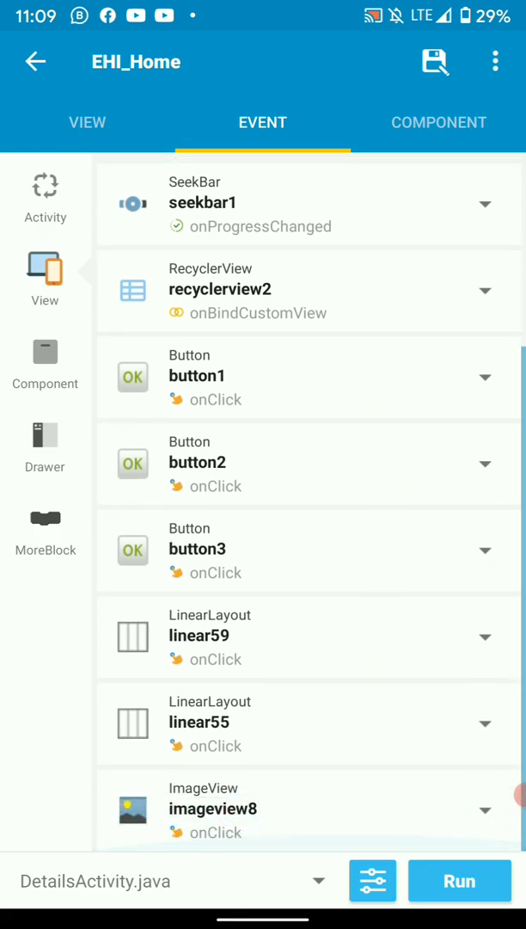
left_click(210, 637)
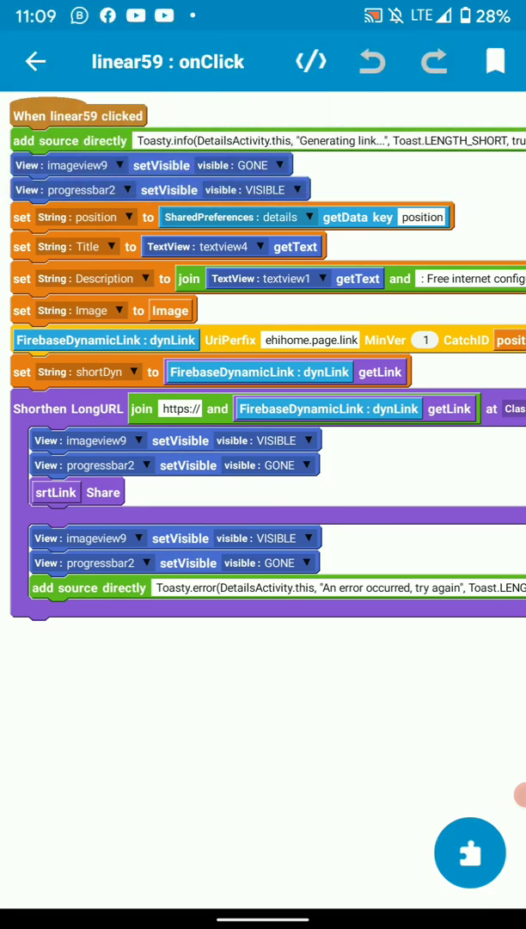
- Open the Enter string value dialog for the FirebaseDynamicLink block's ehihome.page.link UriPrefix
left_click(168, 308)
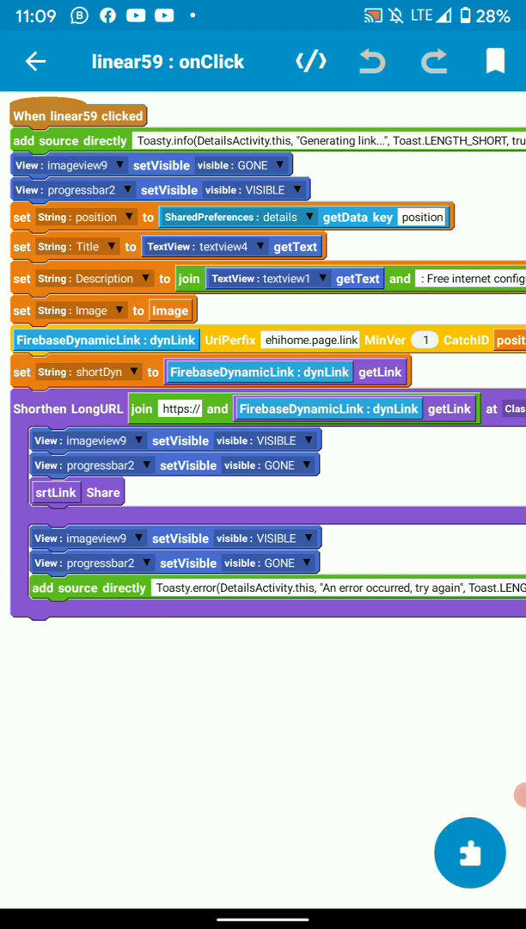
scroll("right", 3)
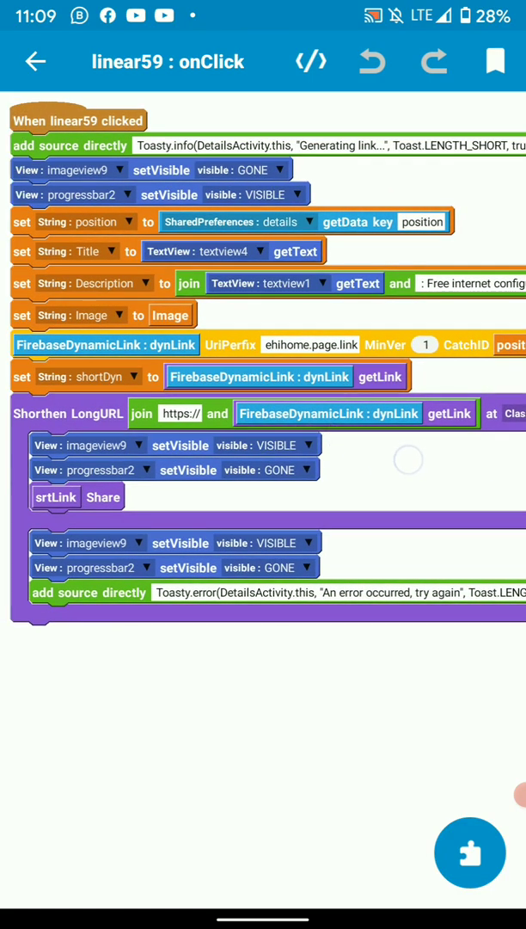
left_click(103, 345)
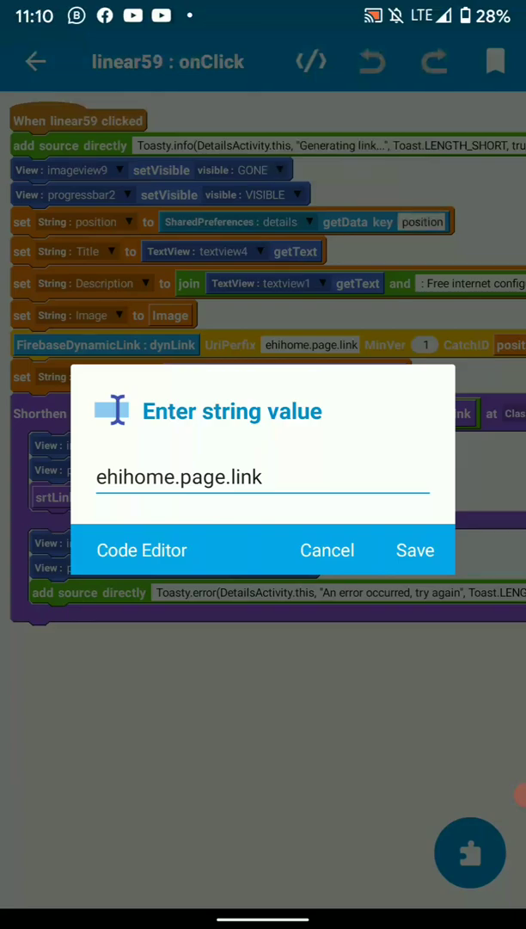
- Cancel the URI prefix and activity dialogs without changes, then go back to the event list
left_click(416, 550)
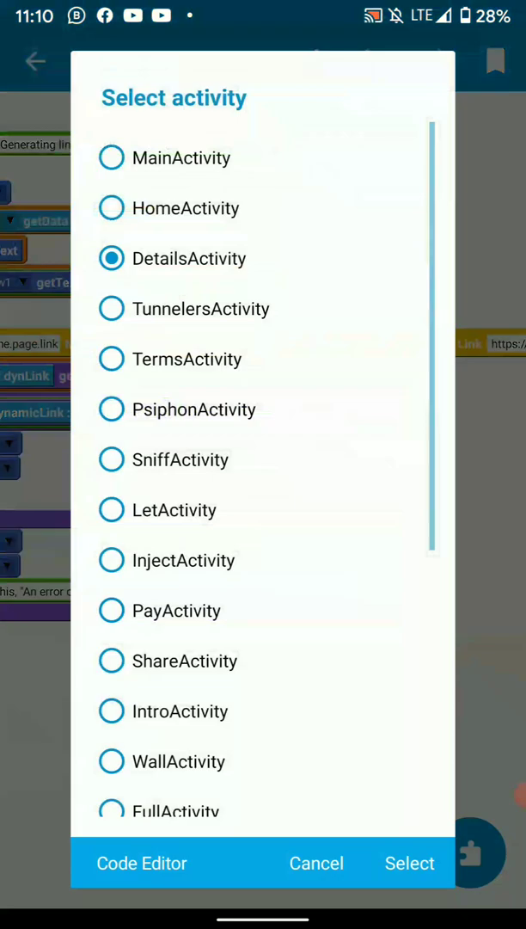
left_click(411, 863)
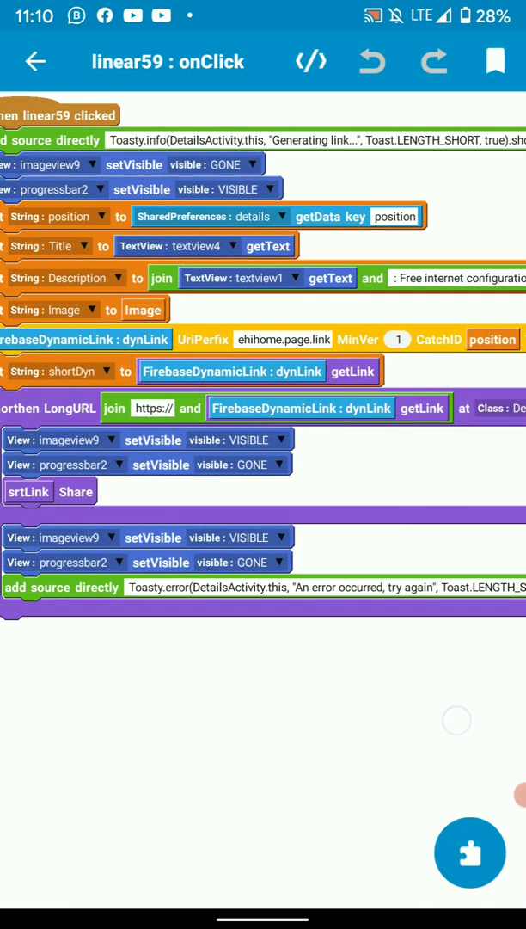
scroll("left", 3)
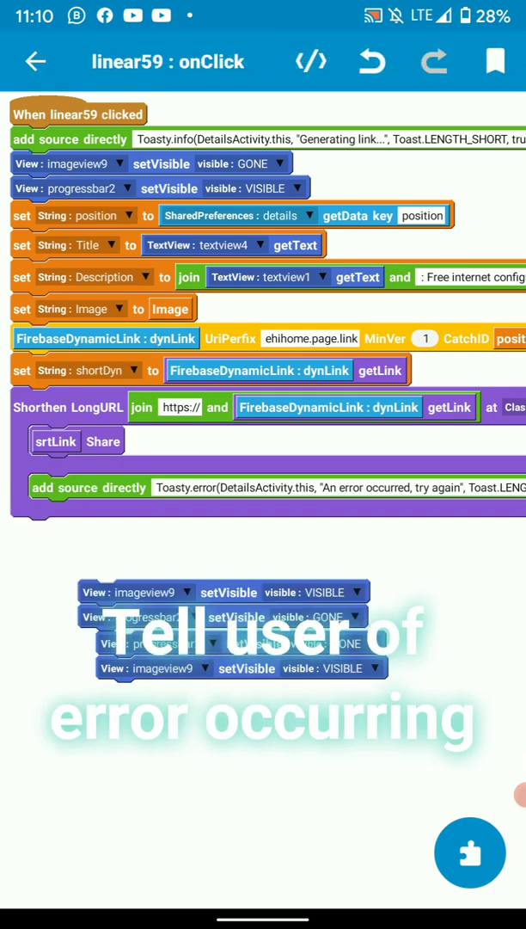
scroll("right", 3)
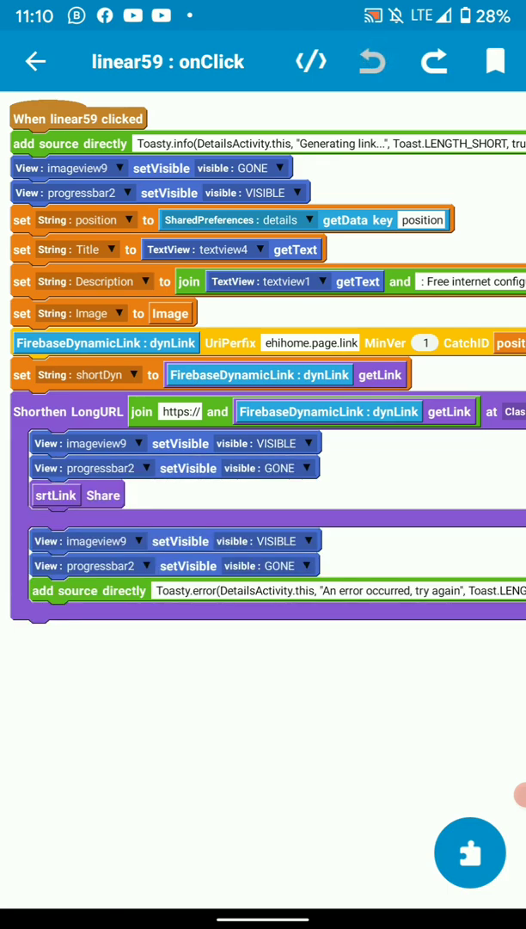
left_click(34, 60)
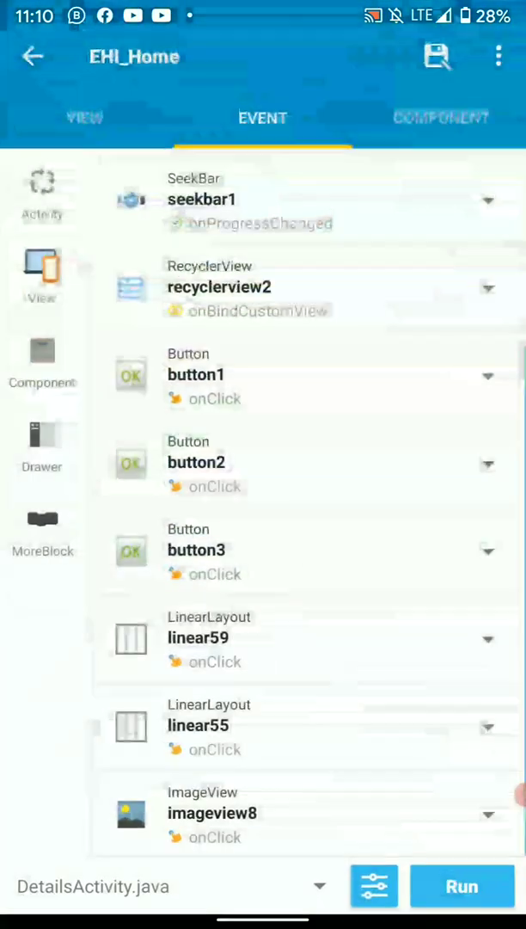
- Run the app and send the shortened ehihome.page.link link to the Sketchware Devs WhatsApp group
left_click(438, 122)
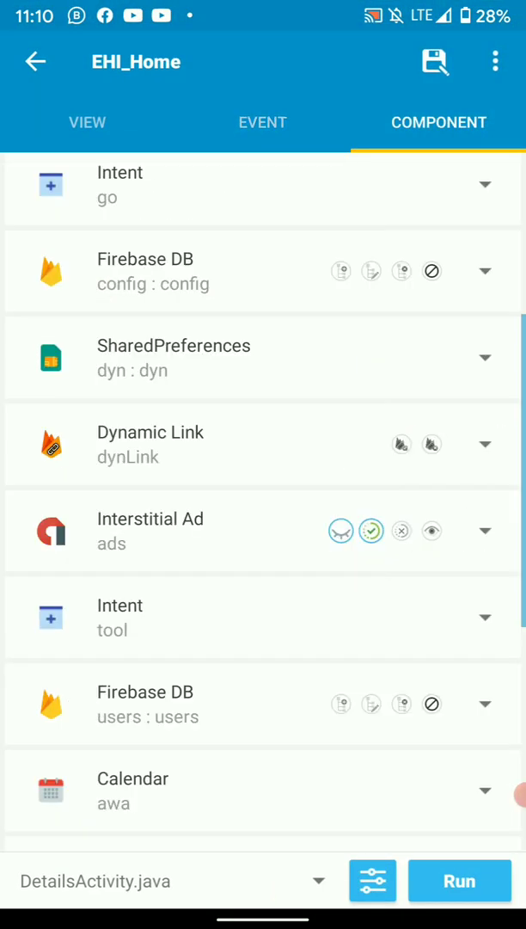
left_click(86, 122)
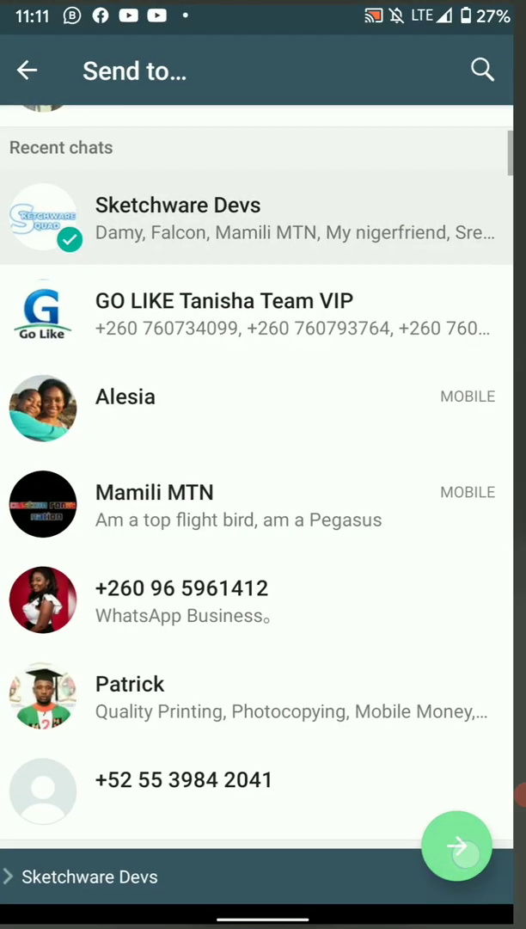
left_click(458, 847)
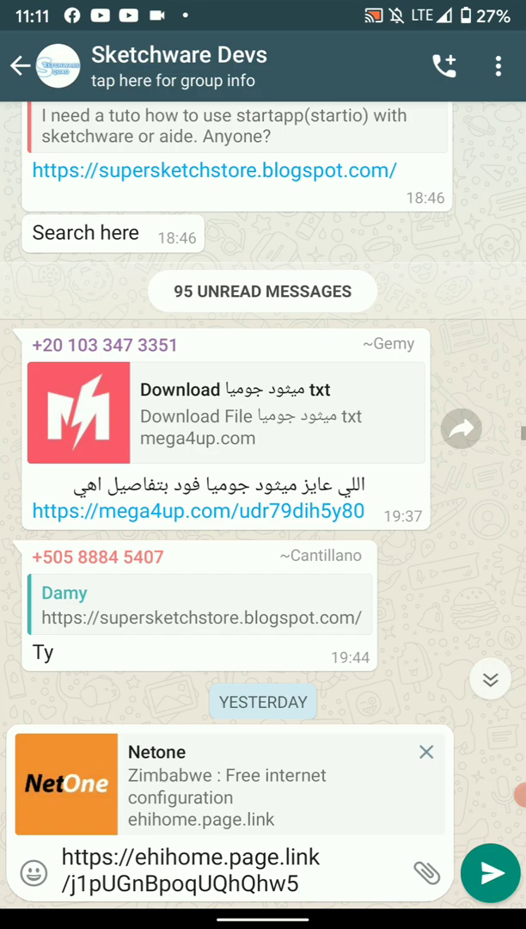